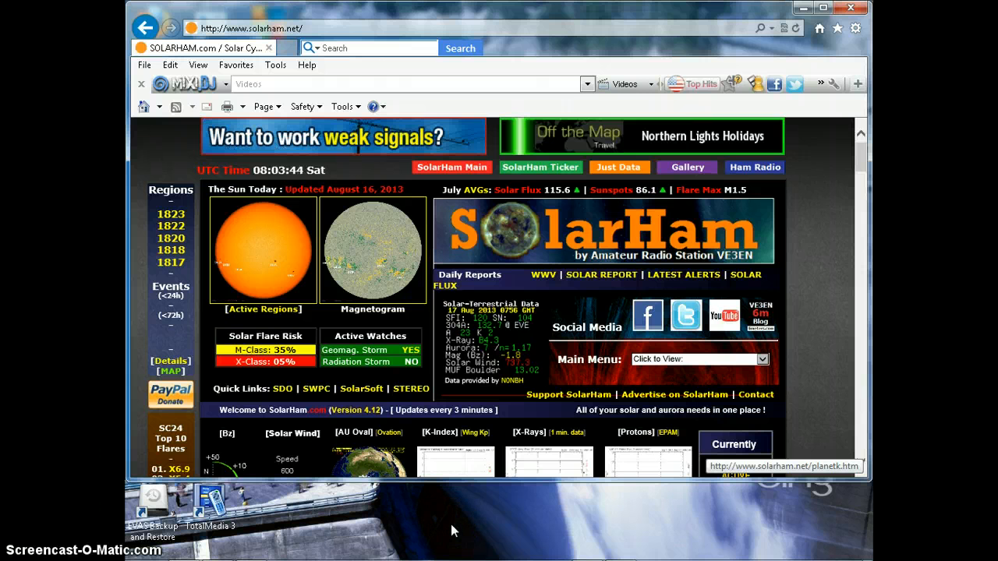
{"action": "mouse_move", "coordinate": [452, 456]}
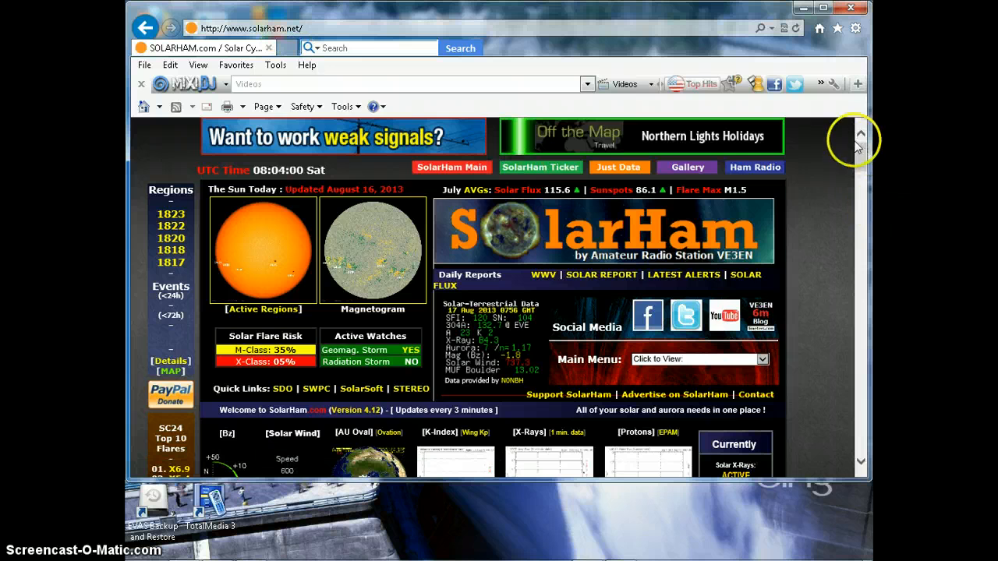
Scroll SolarHam's main page down to the K-index, X-Rays and Protons chart thumbnails
{"action": "scroll", "scroll_direction": "down", "scroll_amount": 3}
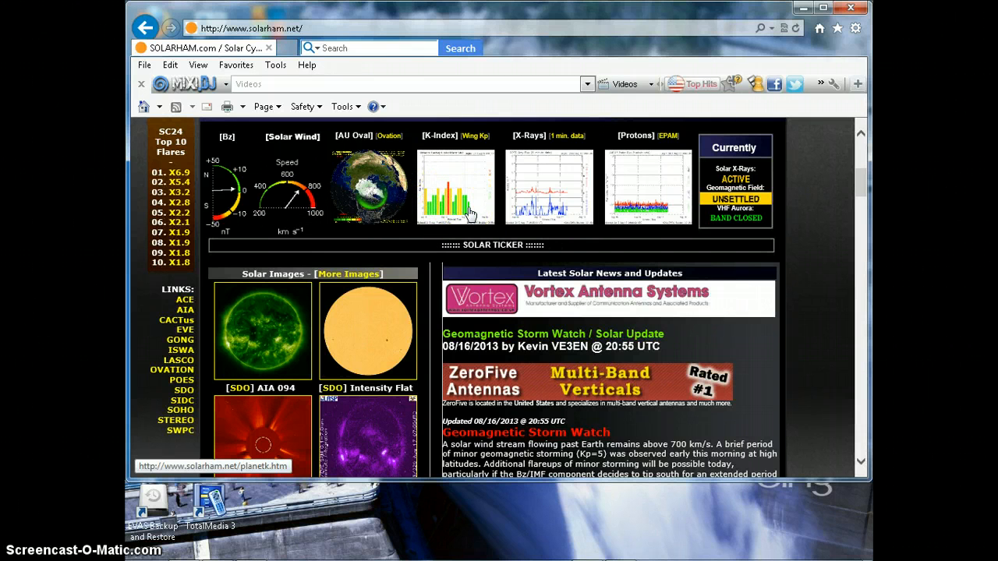
{"action": "mouse_move", "coordinate": [567, 216]}
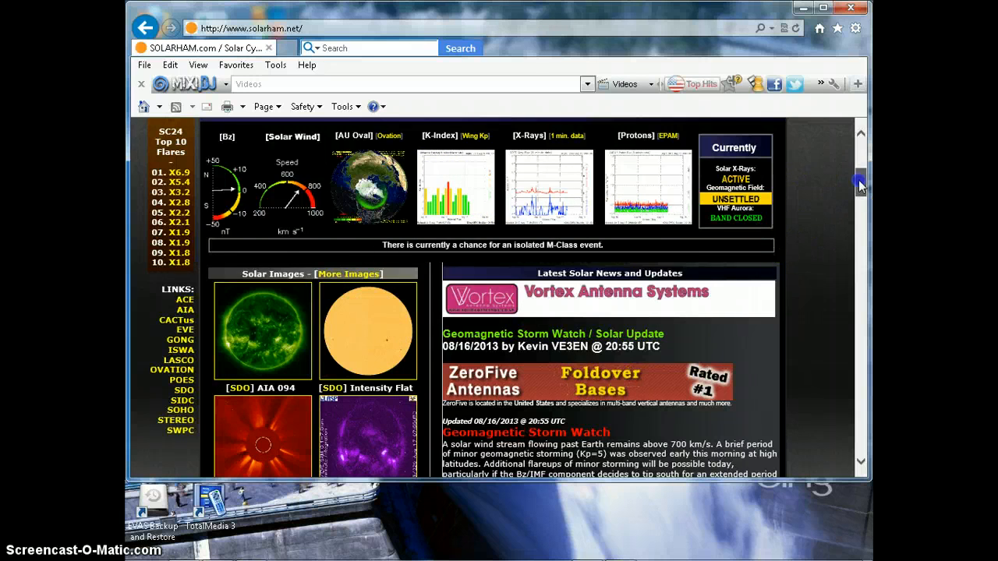
{"action": "scroll", "scroll_direction": "down", "scroll_amount": 3}
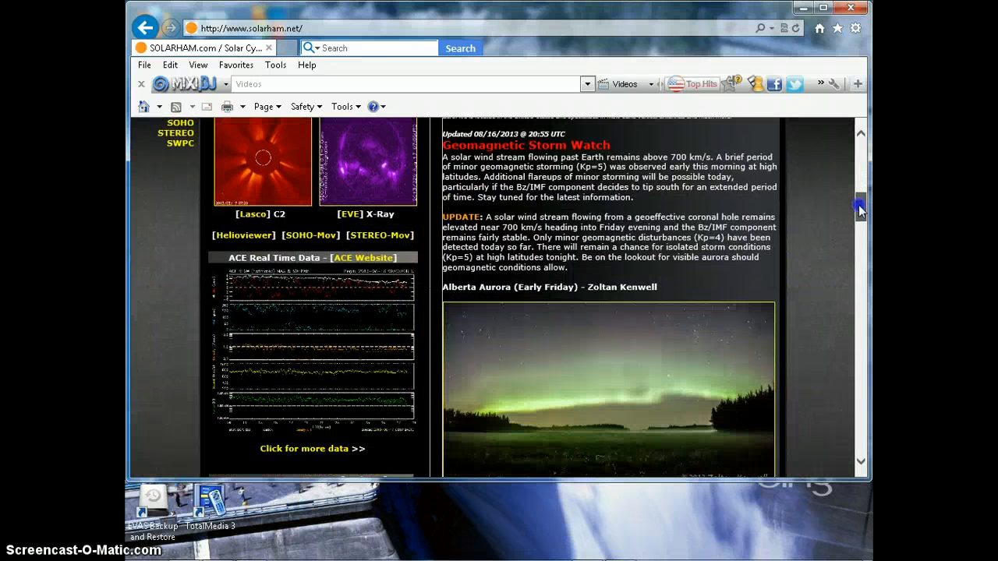
{"action": "mouse_move", "coordinate": [378, 379]}
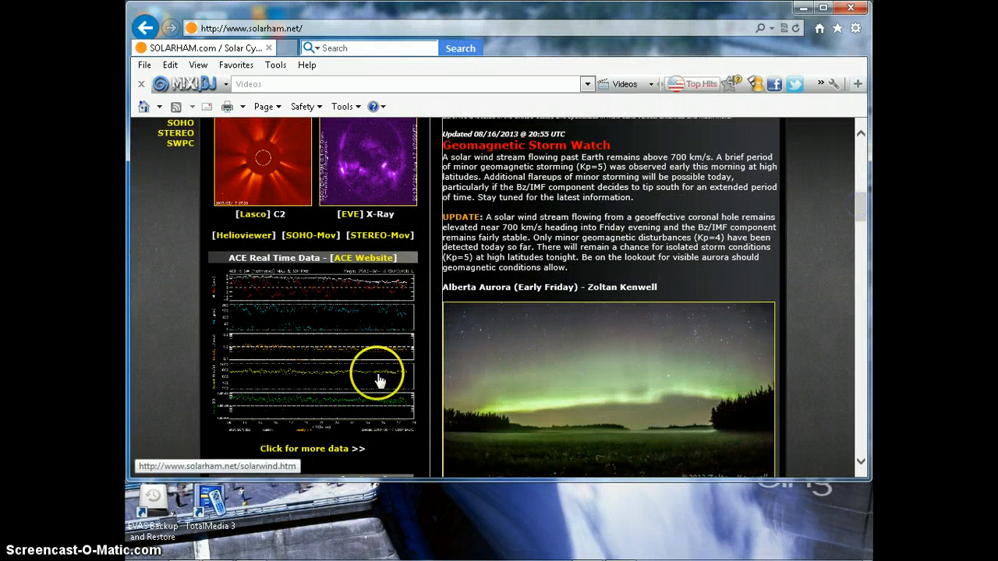
{"action": "mouse_move", "coordinate": [415, 367]}
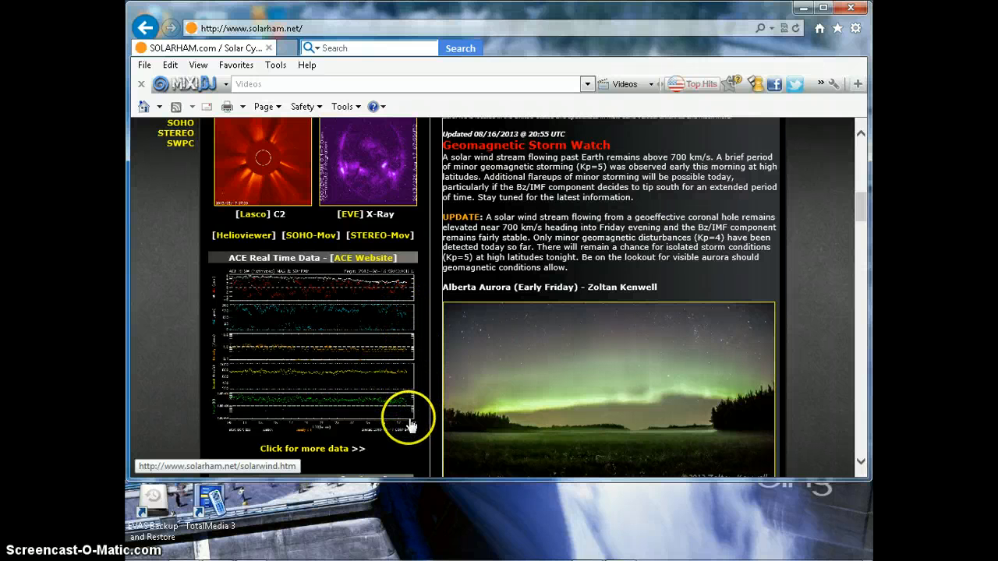
{"action": "mouse_move", "coordinate": [405, 340]}
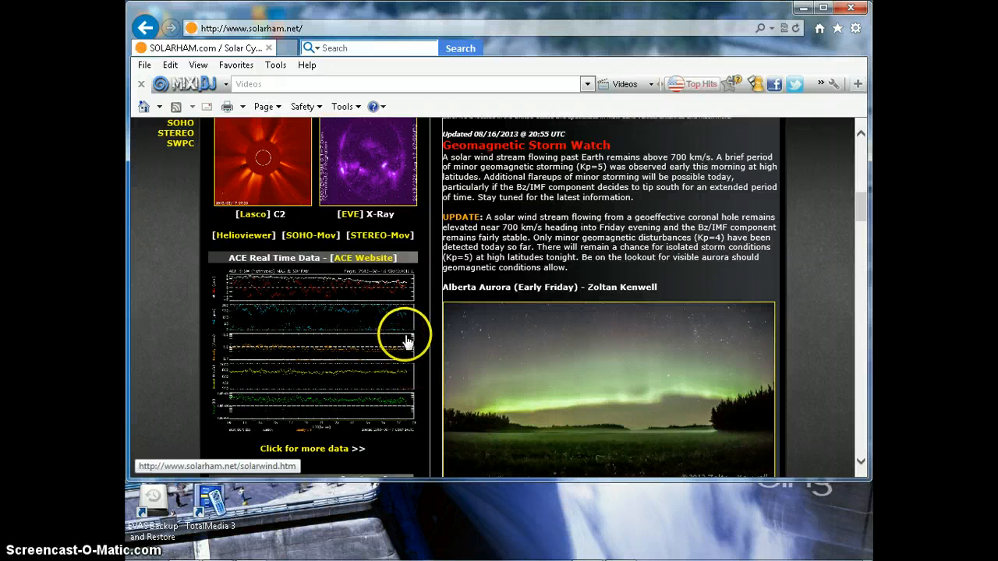
{"action": "mouse_move", "coordinate": [238, 350]}
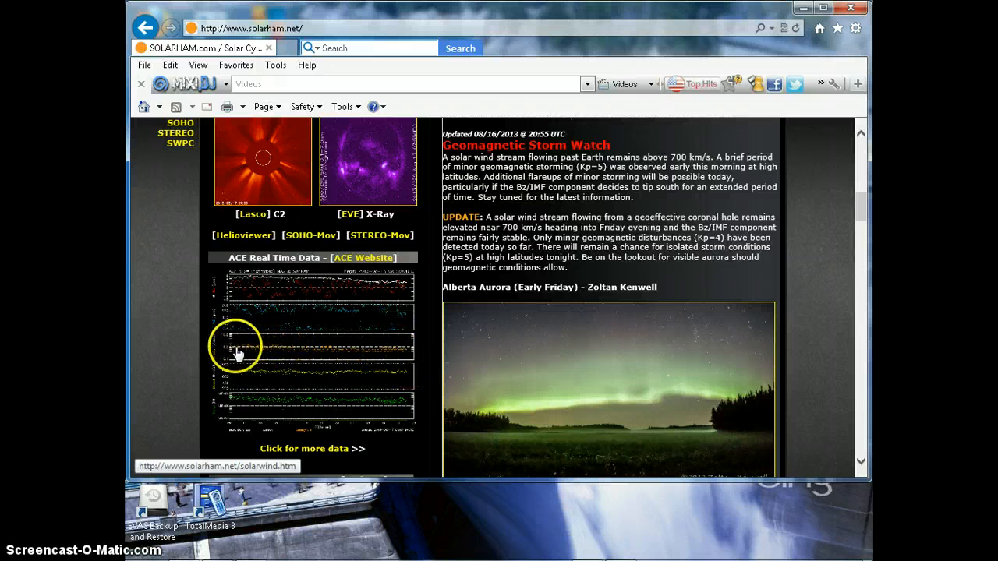
{"action": "mouse_move", "coordinate": [263, 382]}
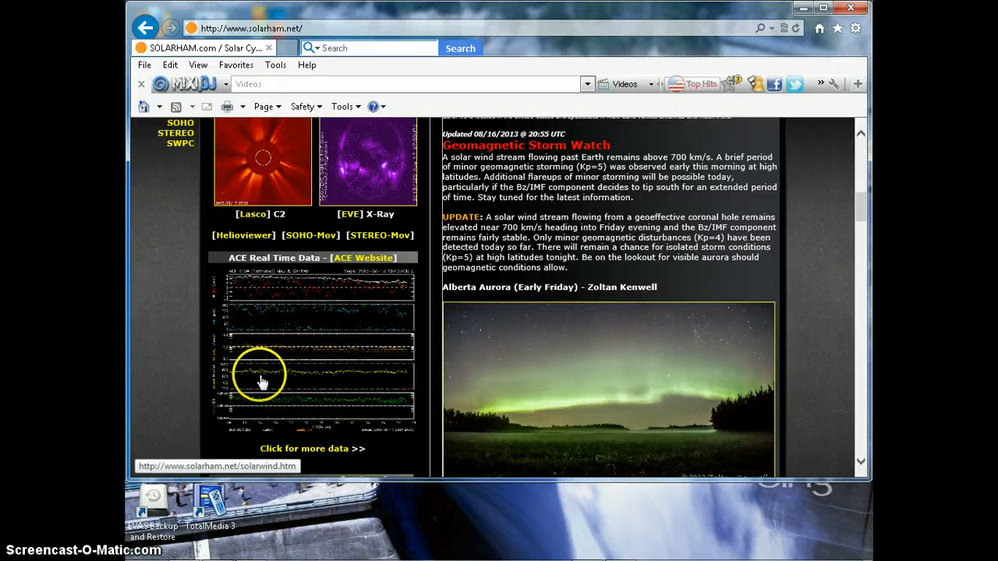
{"action": "mouse_move", "coordinate": [297, 377]}
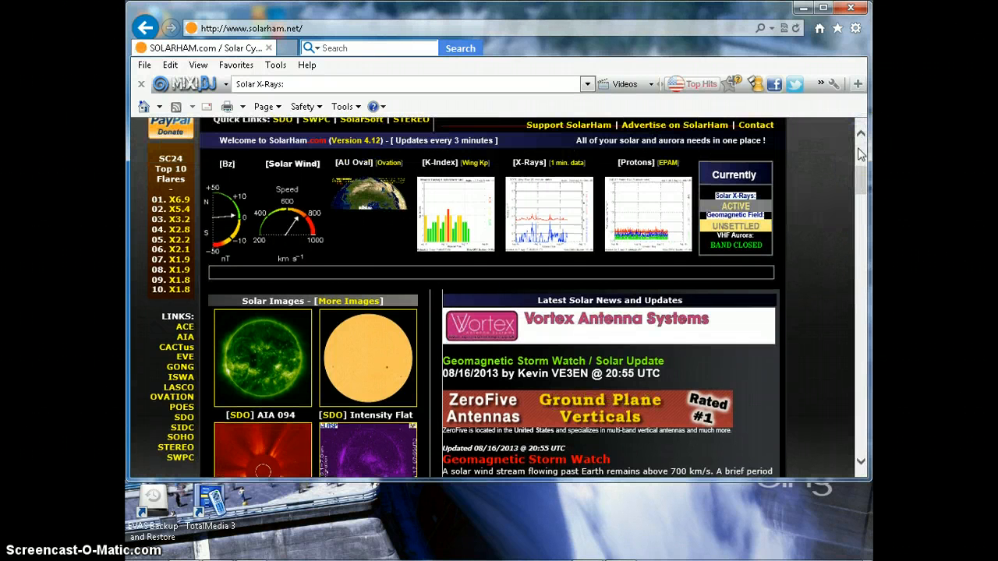
Scroll past the storm watch and Alberta aurora photo to the ACE Real Time Data charts
{"action": "scroll", "scroll_direction": "down", "scroll_amount": 3}
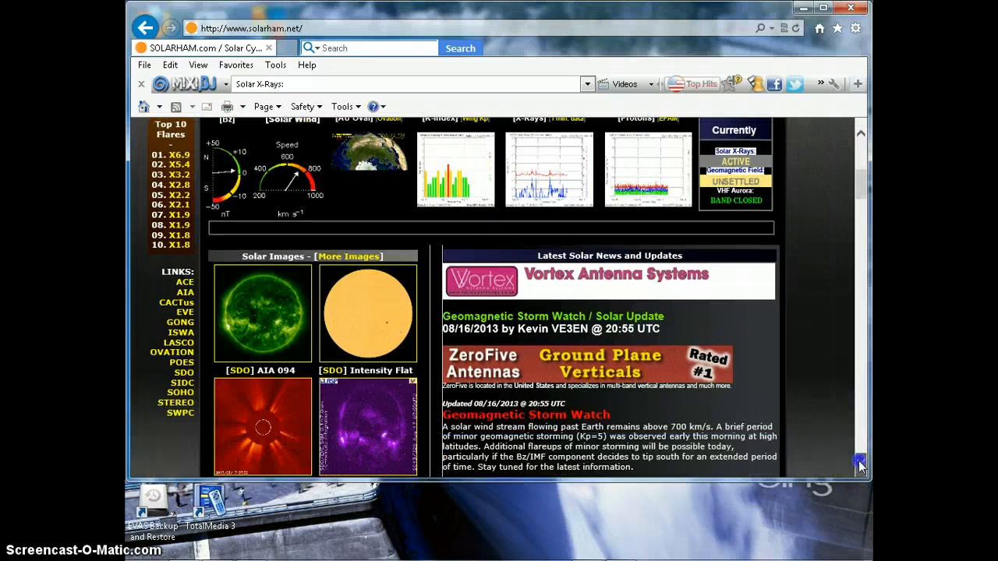
{"action": "scroll", "scroll_direction": "down", "scroll_amount": 3}
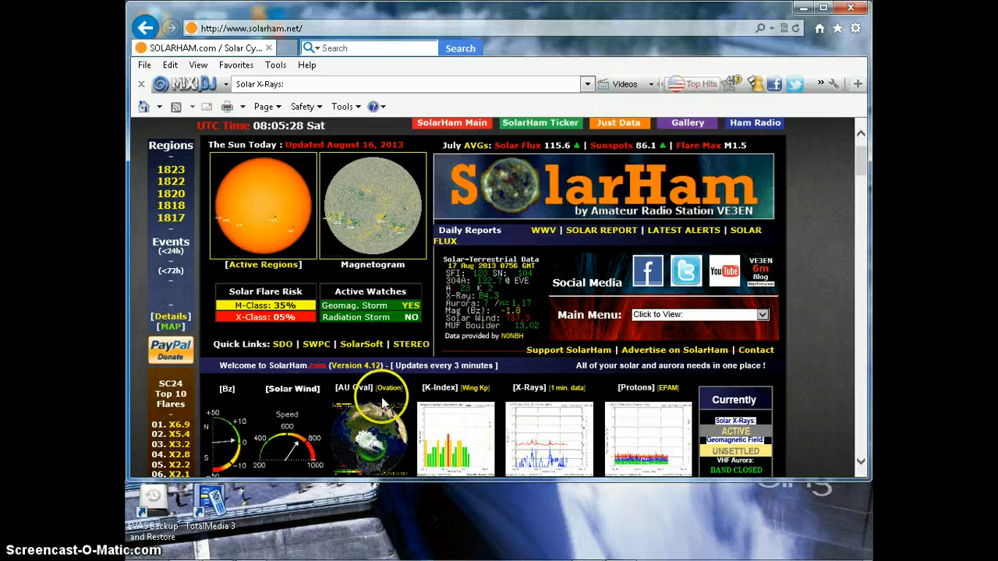
{"action": "mouse_move", "coordinate": [655, 461]}
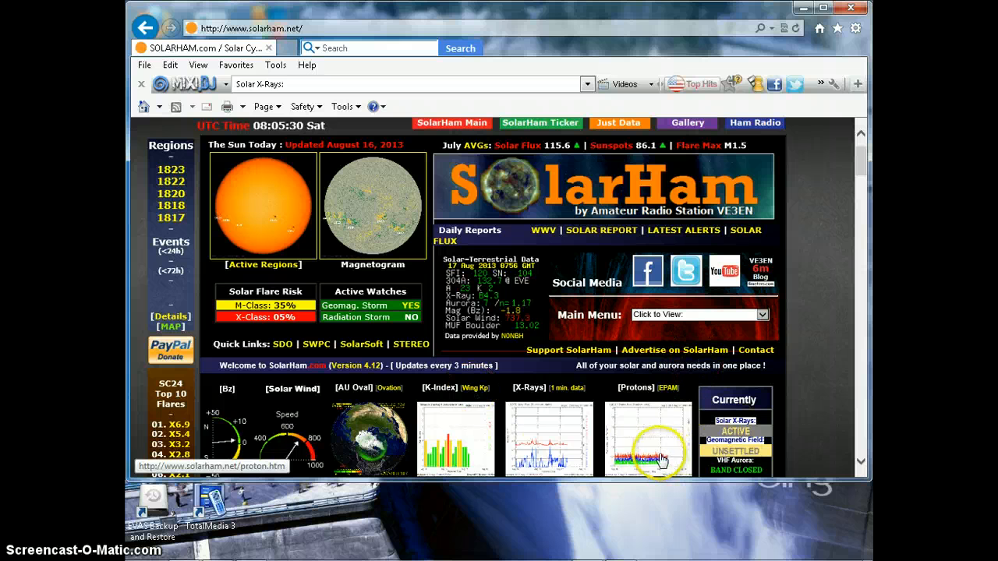
{"action": "mouse_move", "coordinate": [549, 453]}
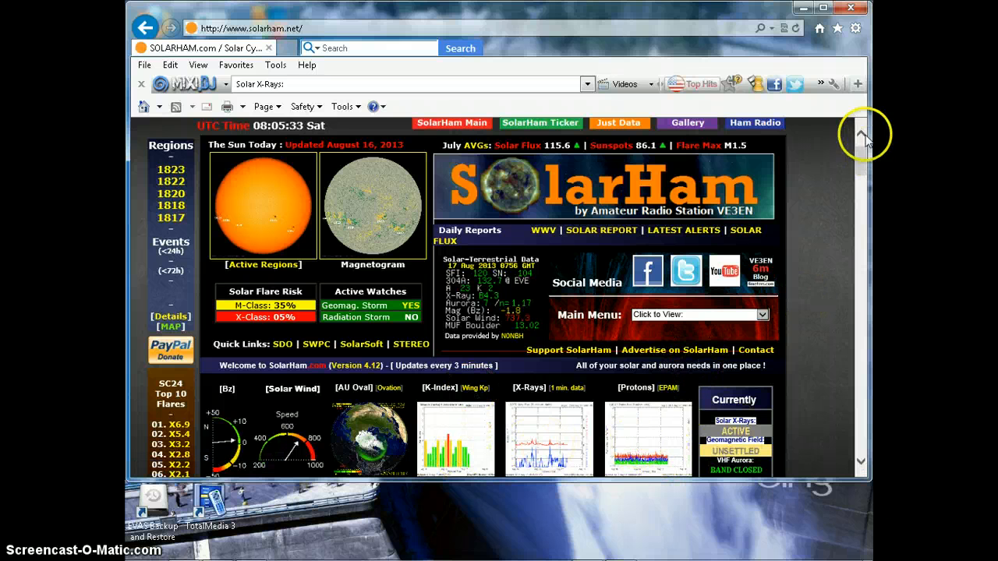
{"action": "scroll", "scroll_direction": "down", "scroll_amount": 3}
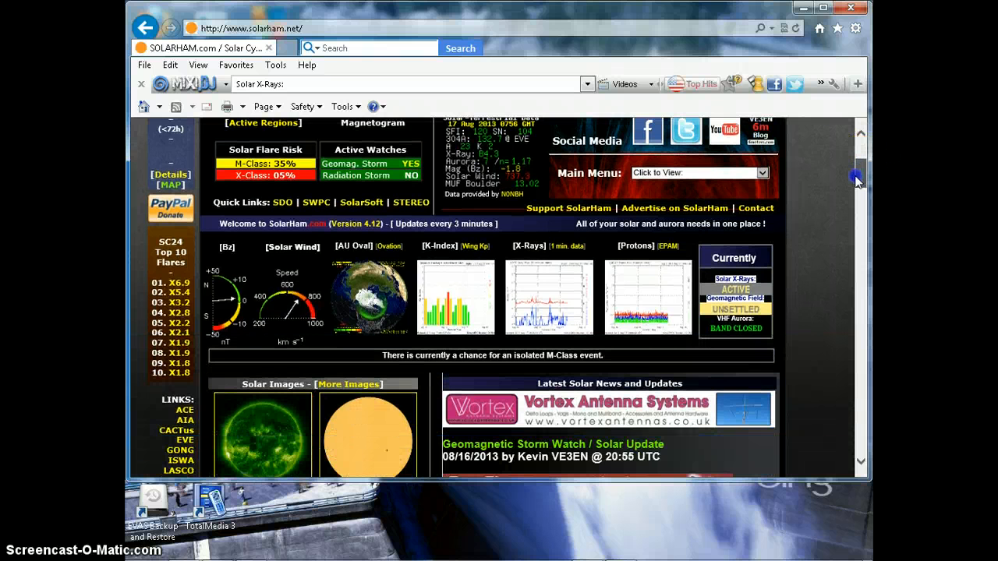
{"action": "scroll", "scroll_direction": "down", "scroll_amount": 3}
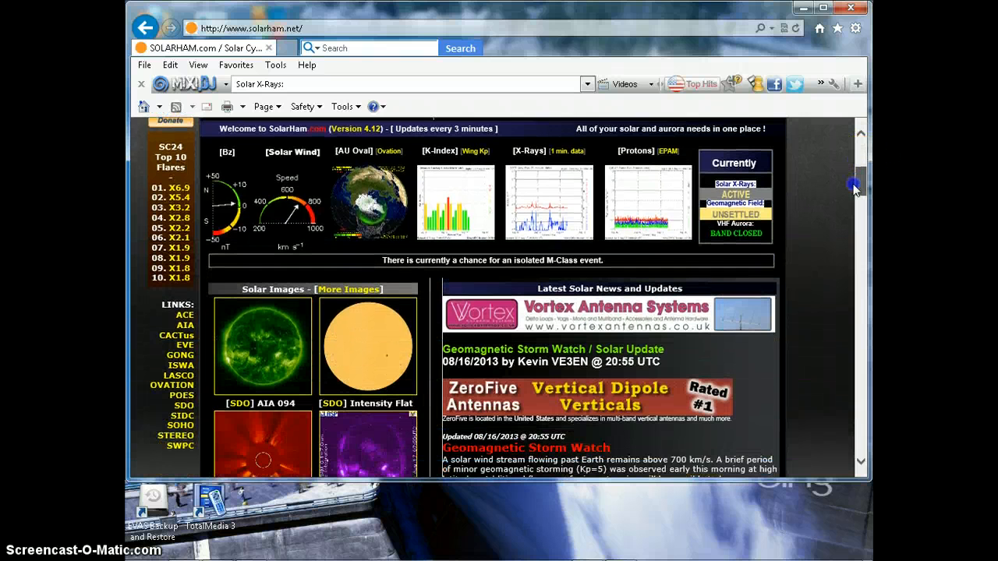
{"action": "scroll", "scroll_direction": "down", "scroll_amount": 3}
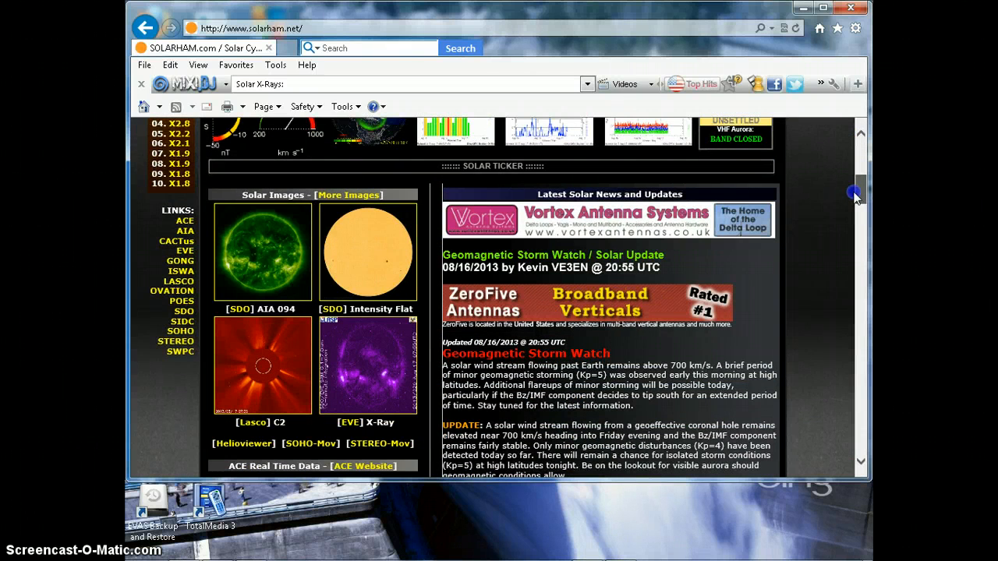
{"action": "scroll", "scroll_direction": "down", "scroll_amount": 3}
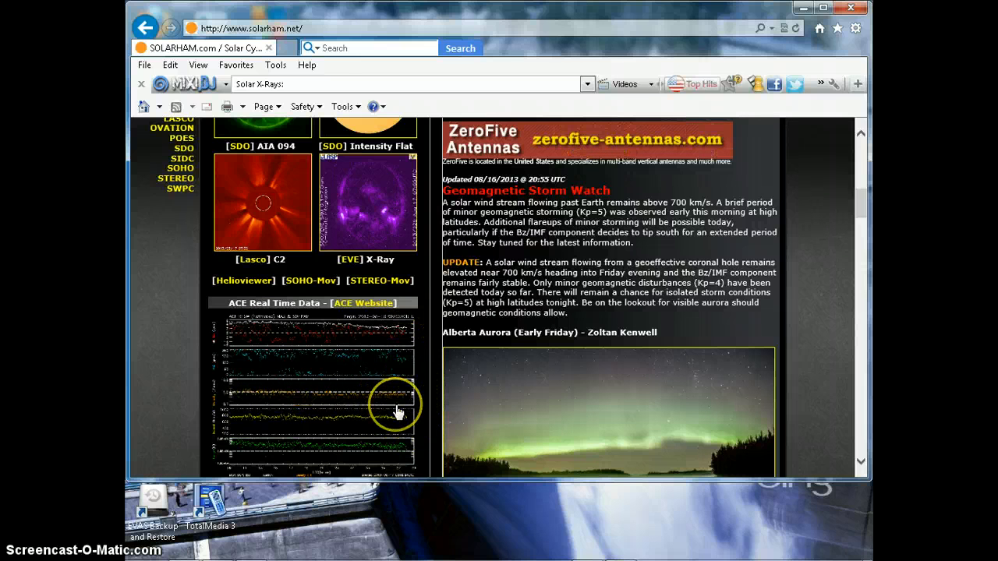
Scroll past the CME prediction model to the Global D-Region Absorption map and Radio Blackout Indicator
{"action": "scroll", "scroll_direction": "down", "scroll_amount": 3}
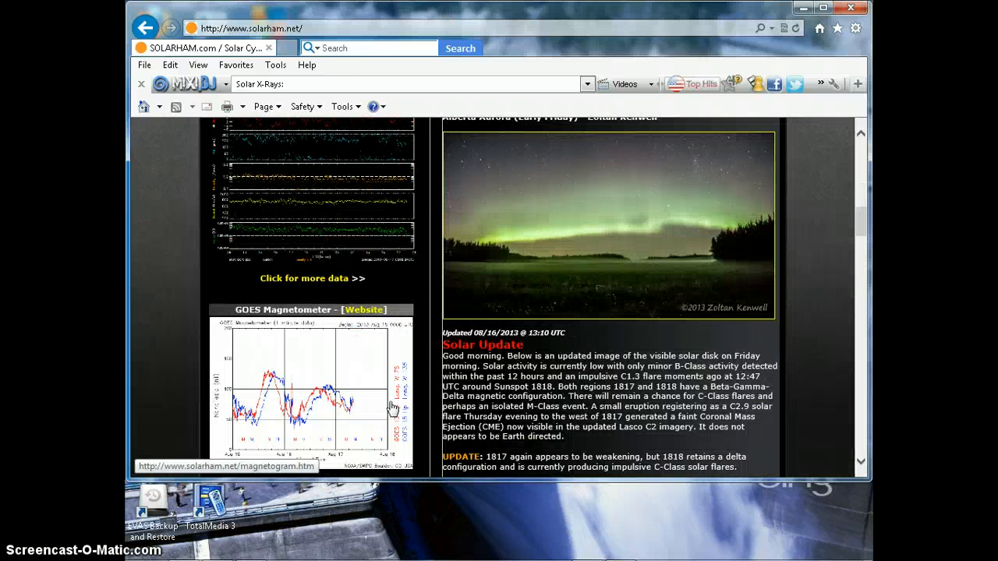
{"action": "scroll", "scroll_direction": "down", "scroll_amount": 3}
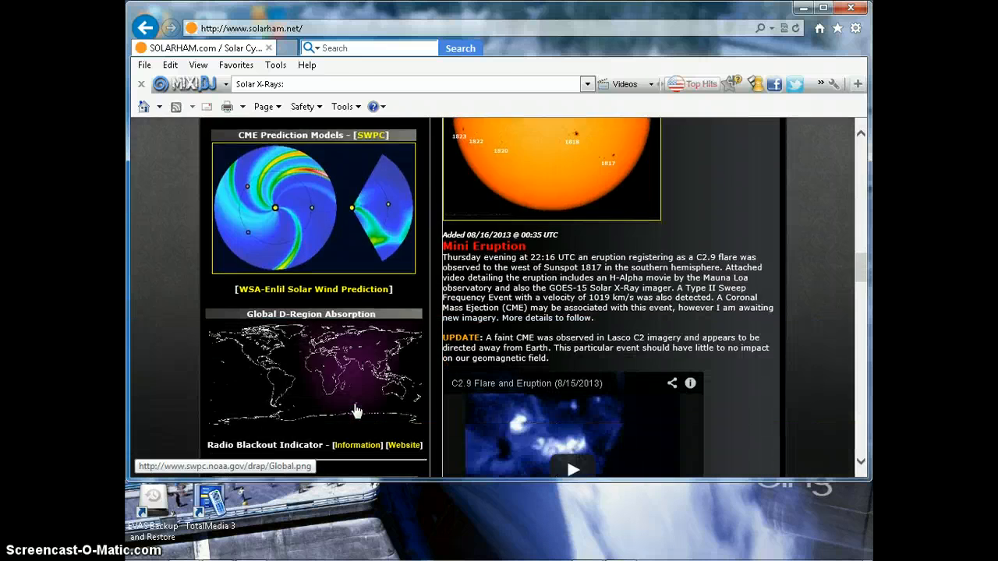
{"action": "scroll", "scroll_direction": "down", "scroll_amount": 3}
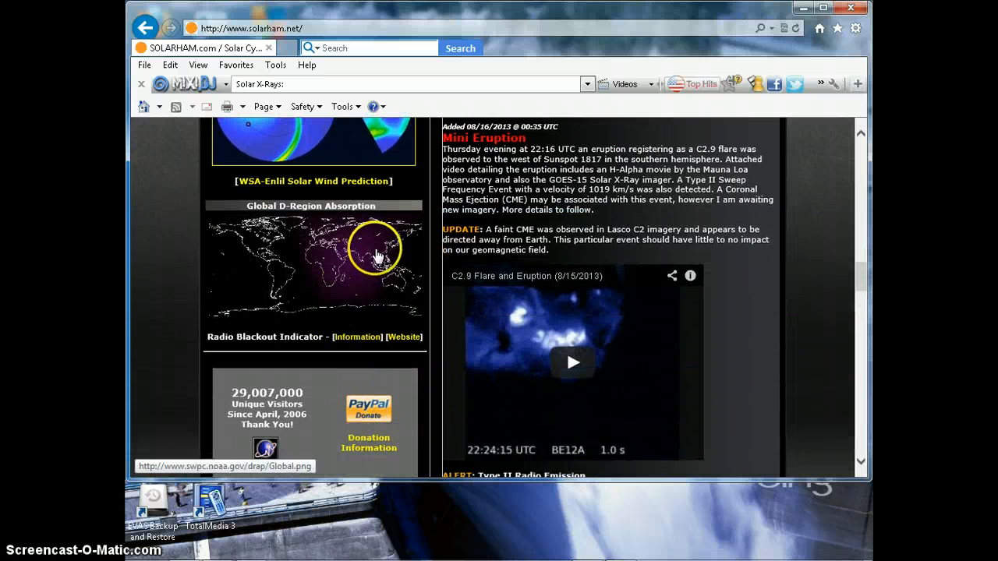
{"action": "mouse_move", "coordinate": [393, 230]}
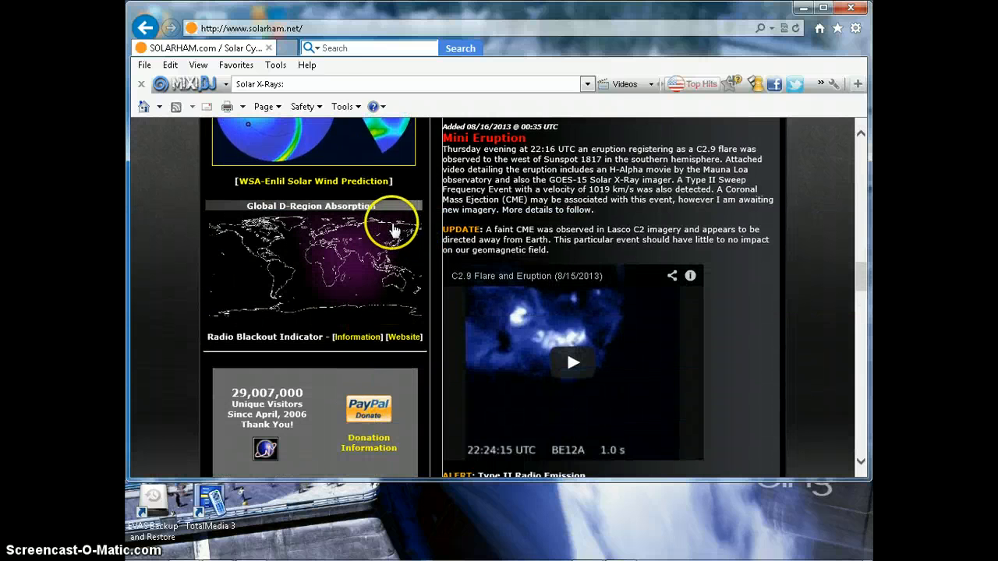
{"action": "mouse_move", "coordinate": [396, 237]}
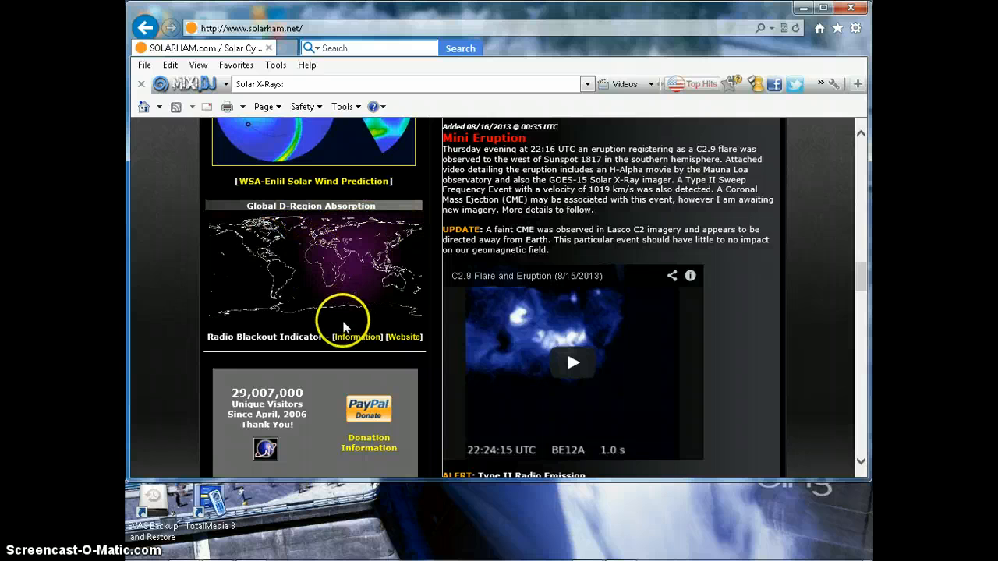
{"action": "scroll", "scroll_direction": "down", "scroll_amount": 3}
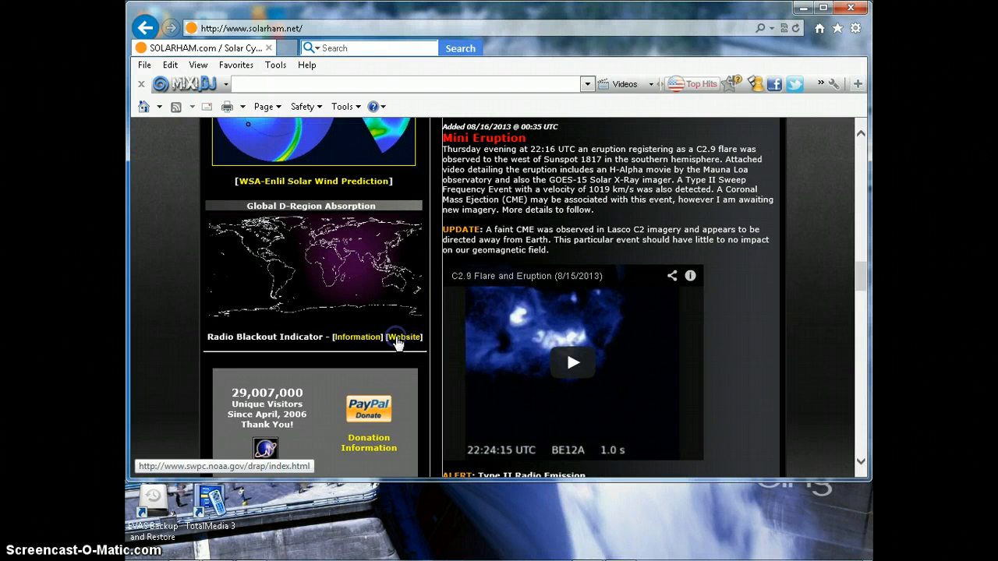
Open the D-RAP website and compare its Polar, 30 MHz and Global 1 dB absorption maps
{"action": "left_click", "coordinate": [403, 337]}
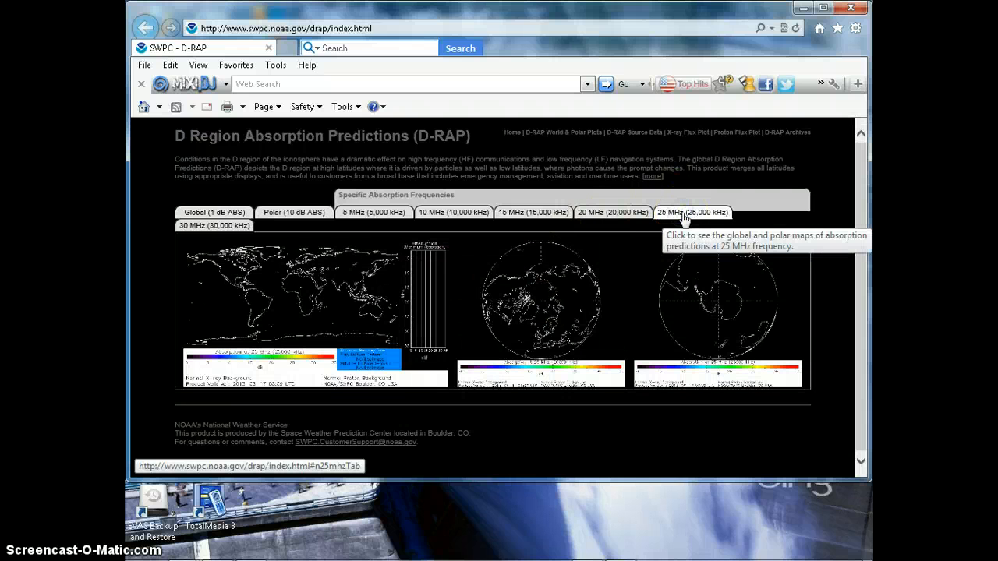
{"action": "left_click", "coordinate": [294, 212]}
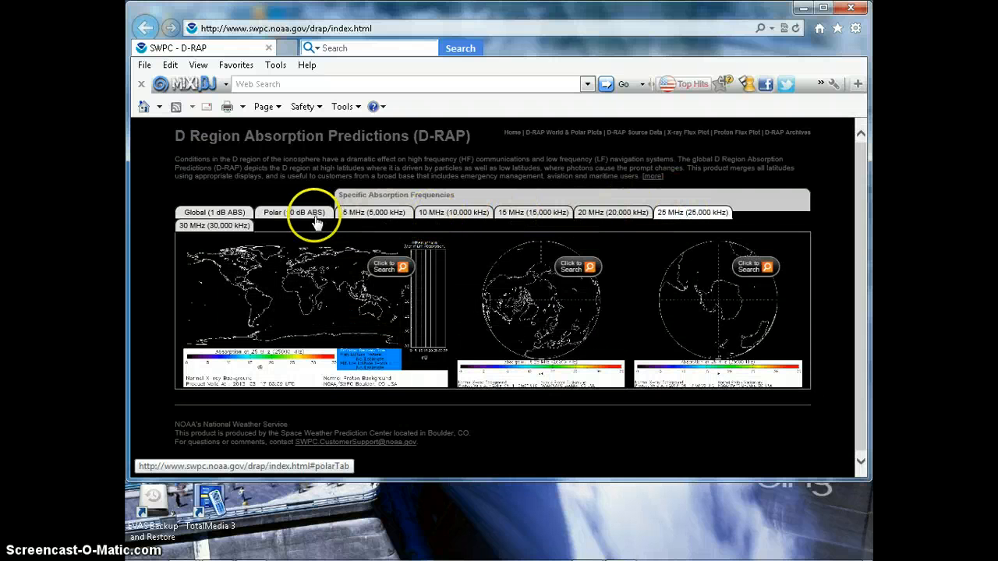
{"action": "left_click", "coordinate": [214, 225]}
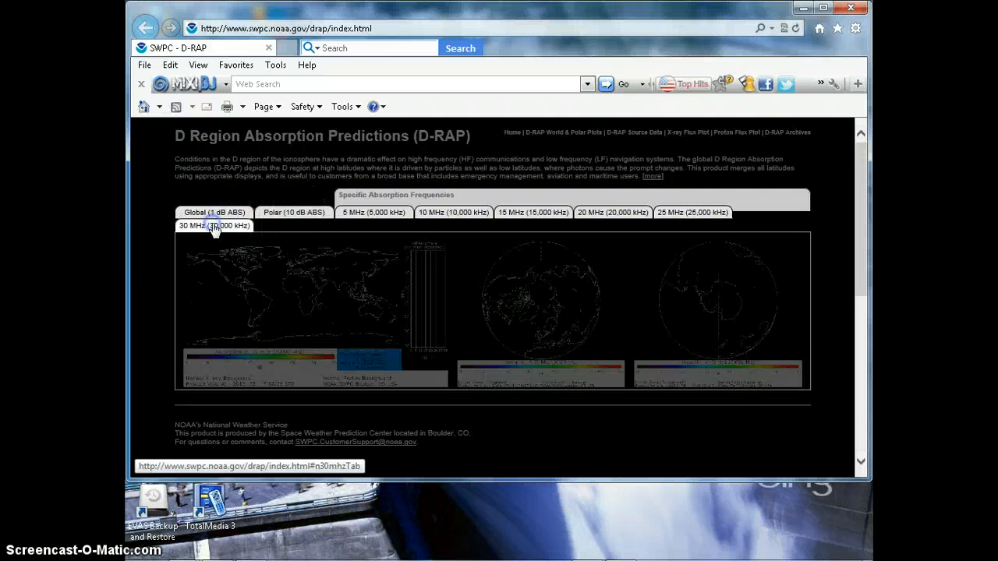
{"action": "left_click", "coordinate": [214, 225]}
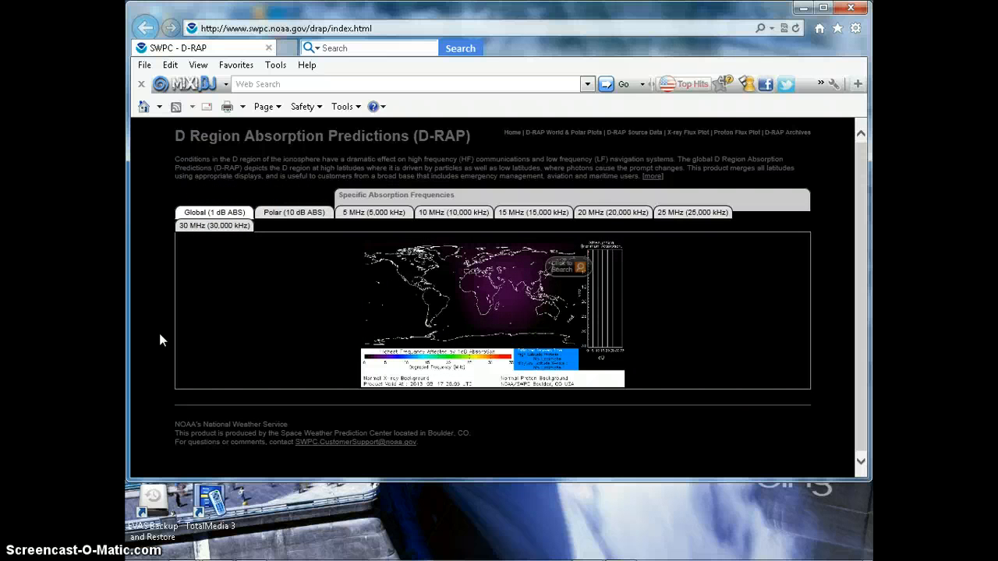
{"action": "mouse_move", "coordinate": [145, 29]}
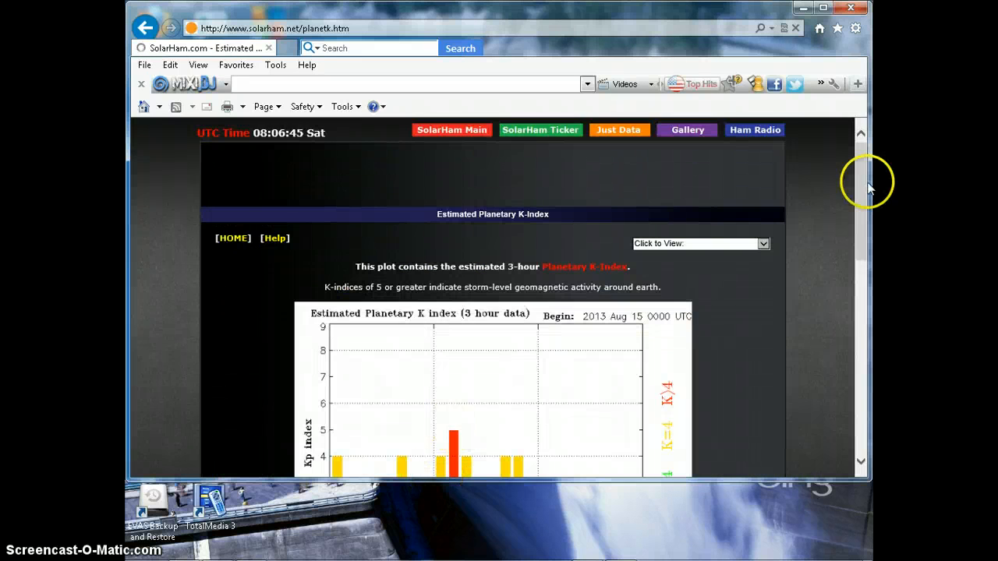
Scroll through the 3-hour Kp bar chart and the USAF Wing Kp prediction plot
{"action": "scroll", "scroll_direction": "down", "scroll_amount": 3}
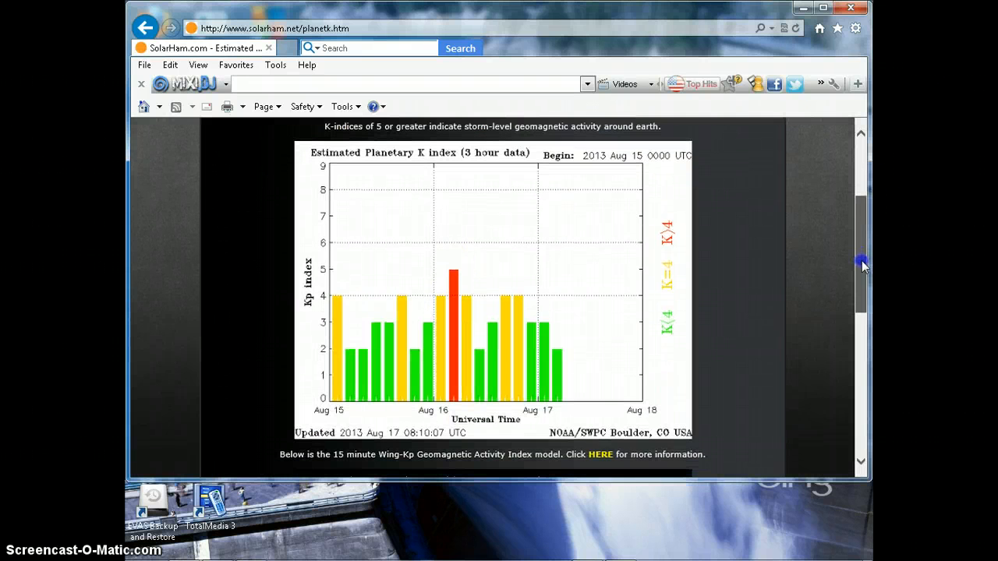
{"action": "scroll", "scroll_direction": "down", "scroll_amount": 3}
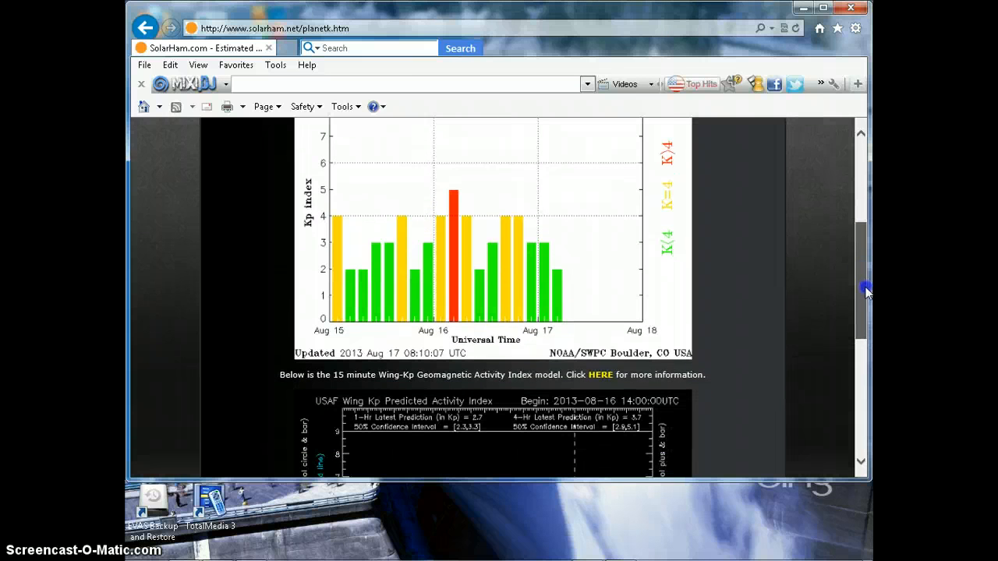
{"action": "scroll", "scroll_direction": "down", "scroll_amount": 3}
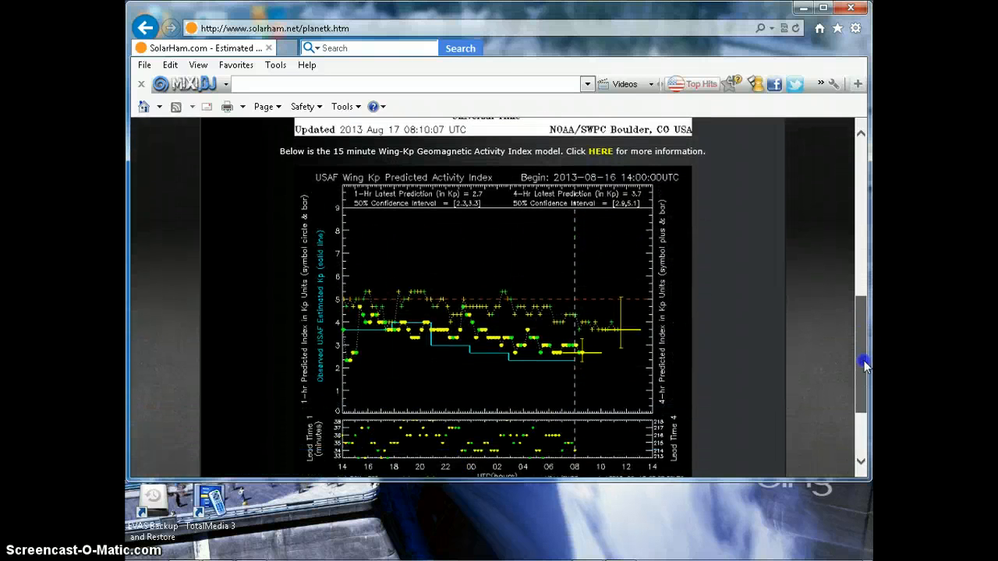
{"action": "scroll", "scroll_direction": "down", "scroll_amount": 3}
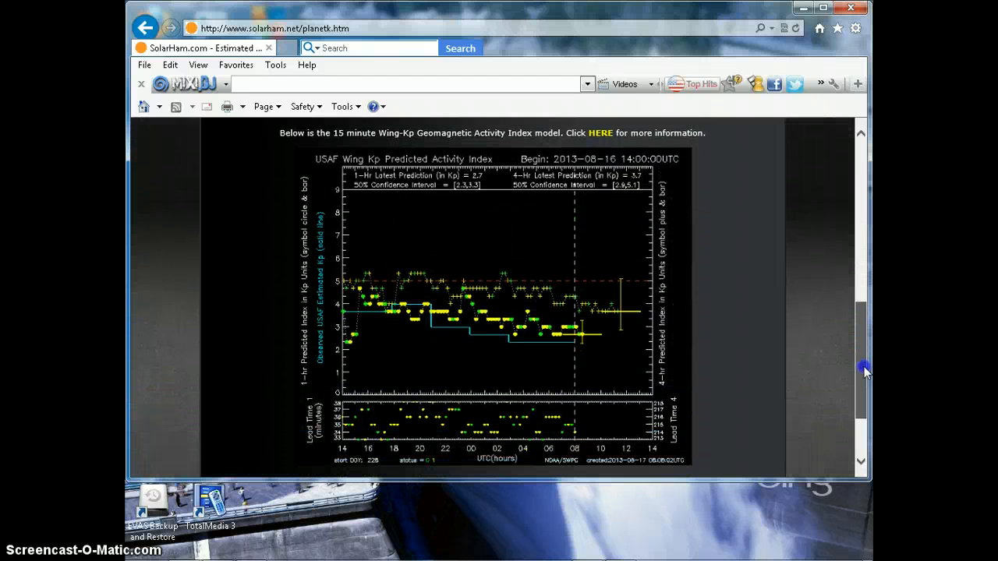
{"action": "scroll", "scroll_direction": "down", "scroll_amount": 3}
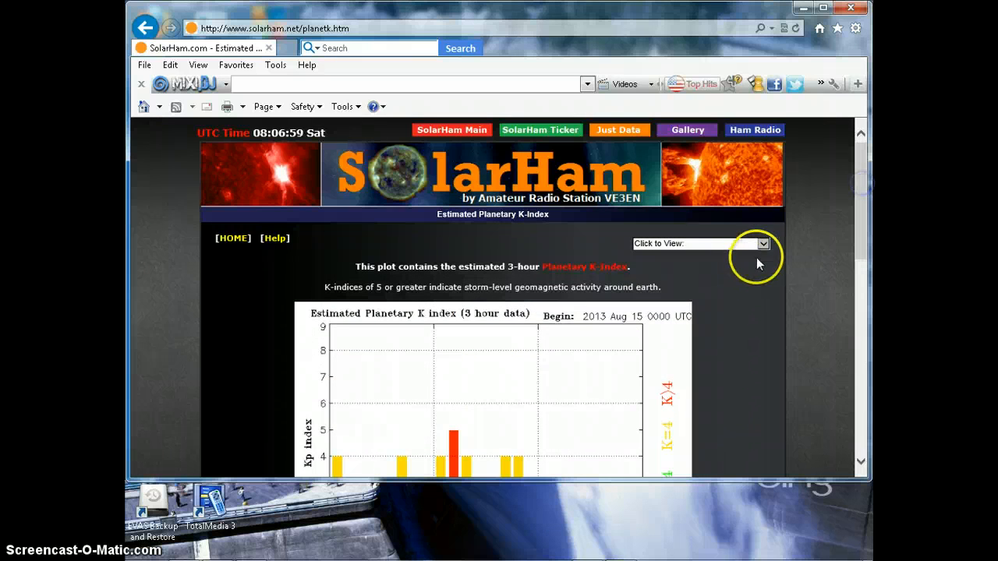
Choose Magnetometers from the Click to View list and scroll the Boulder and GOES plots
{"action": "left_click", "coordinate": [762, 244]}
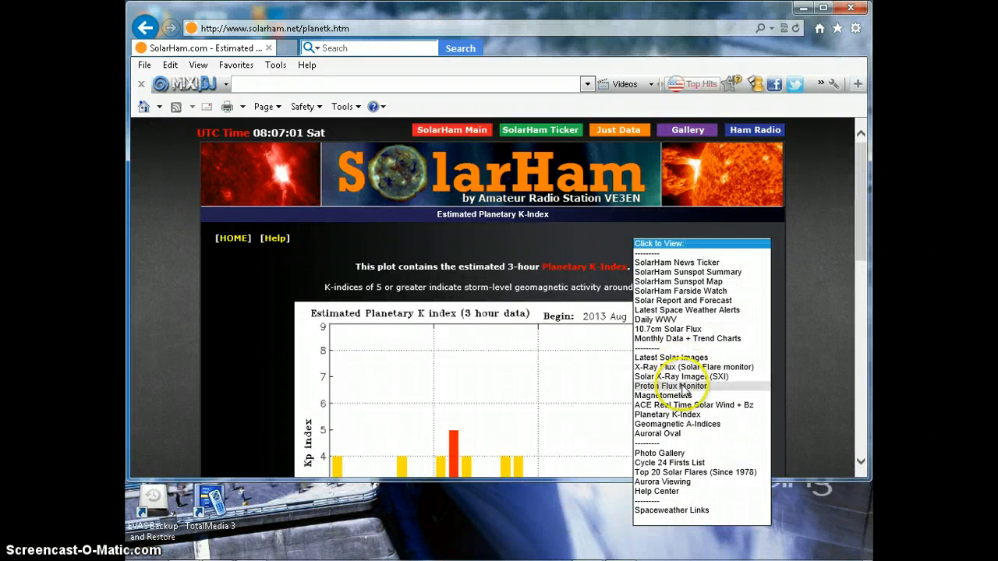
{"action": "left_click", "coordinate": [661, 394]}
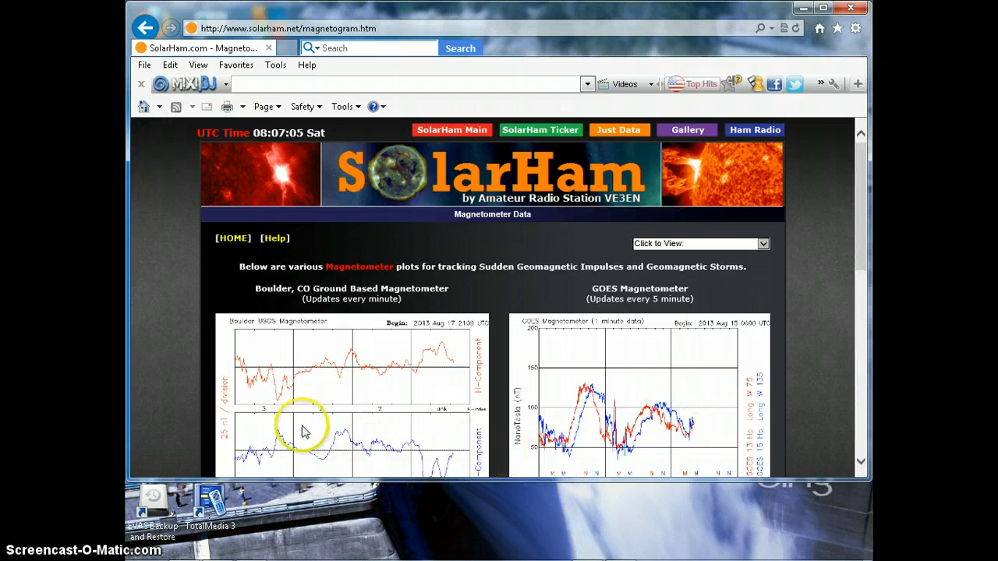
{"action": "scroll", "scroll_direction": "down", "scroll_amount": 3}
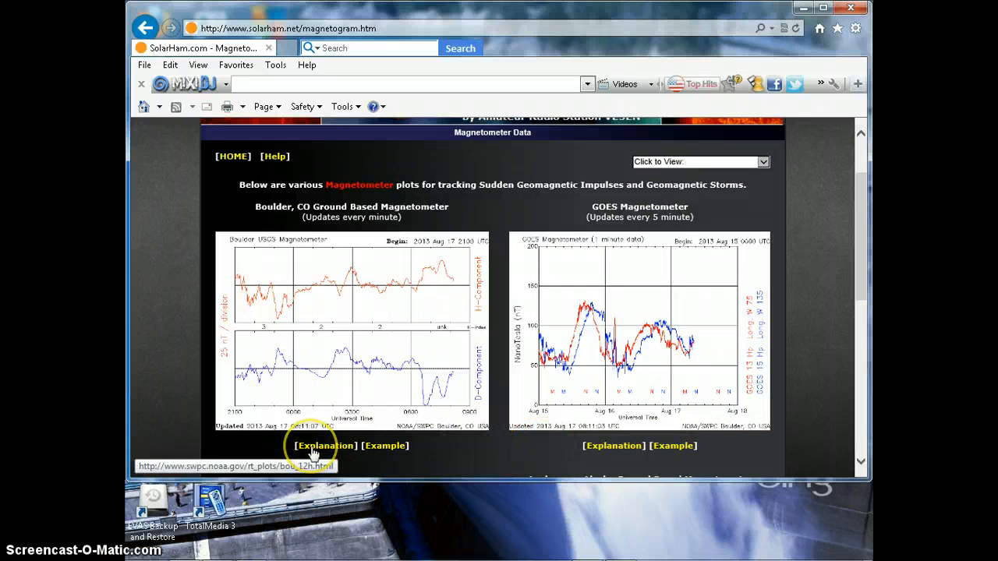
{"action": "mouse_move", "coordinate": [220, 478]}
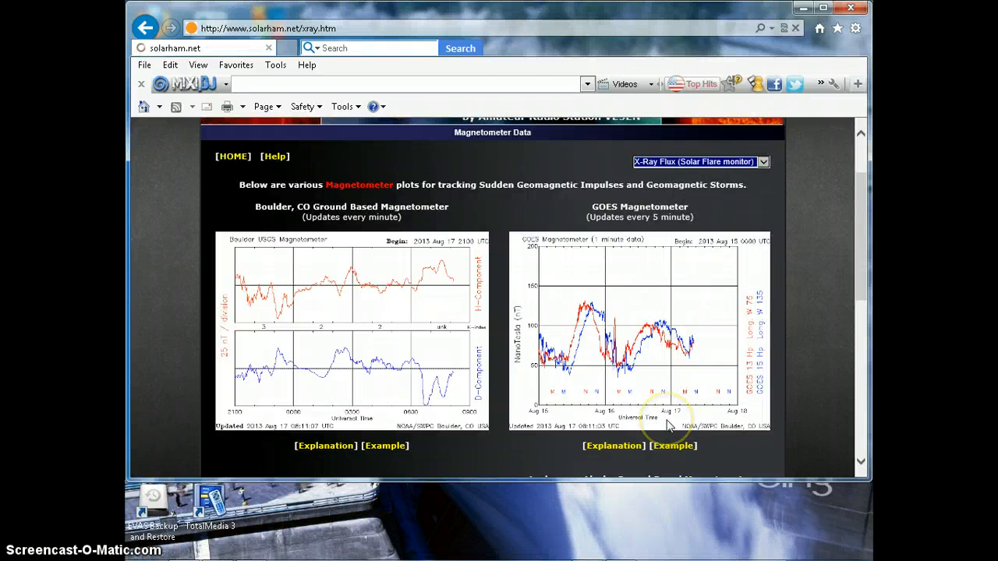
Look over the GOES 6-hour and 3-day X-ray flux plots and open the Click to View list
{"action": "left_click", "coordinate": [696, 162]}
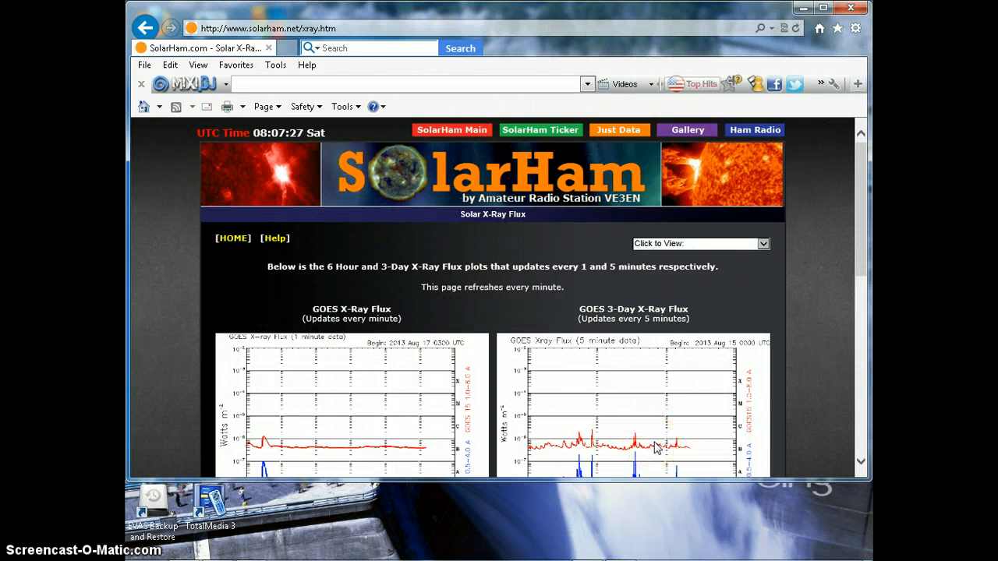
{"action": "scroll", "scroll_direction": "down", "scroll_amount": 3}
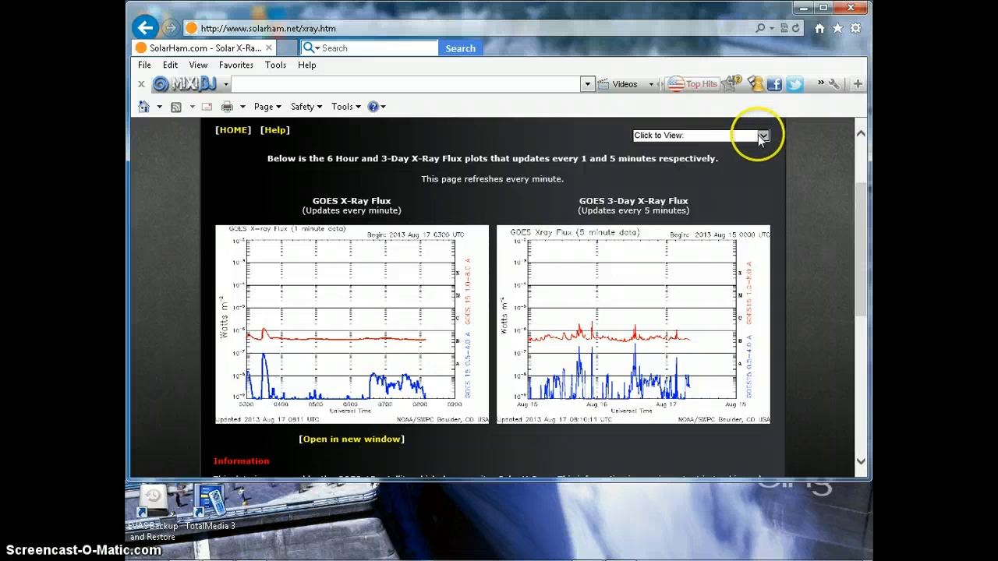
{"action": "left_click", "coordinate": [760, 135]}
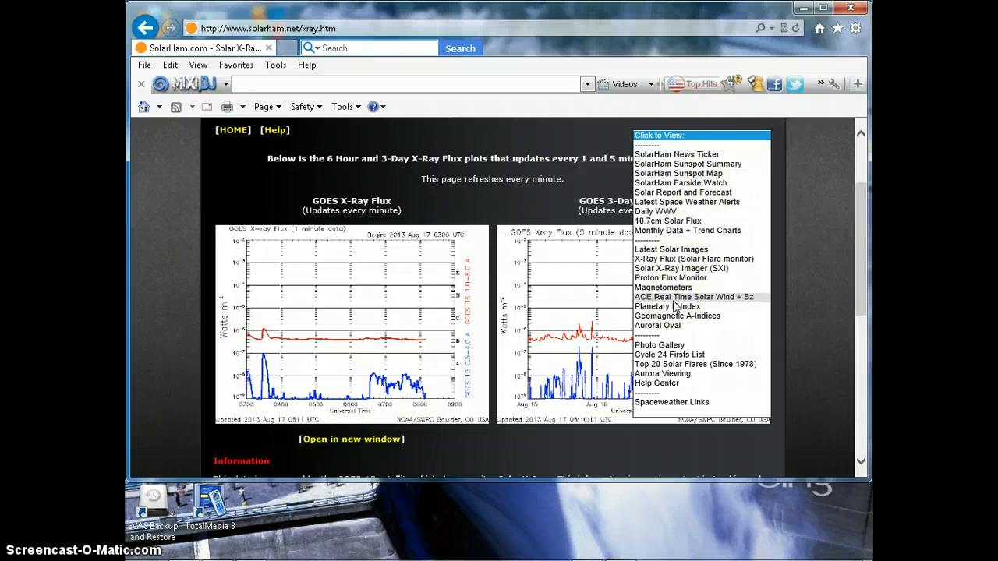
{"action": "mouse_move", "coordinate": [677, 320]}
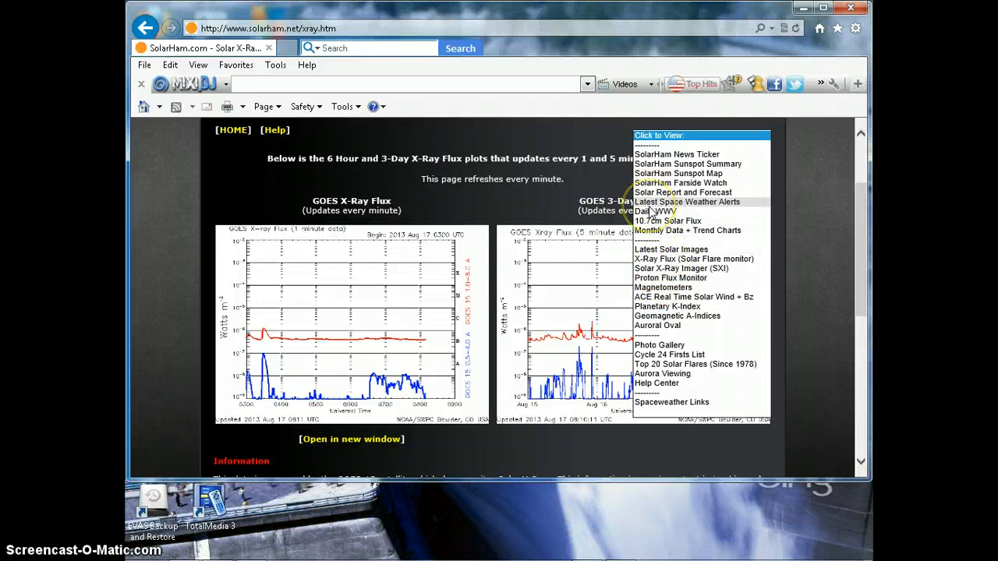
{"action": "mouse_move", "coordinate": [669, 259]}
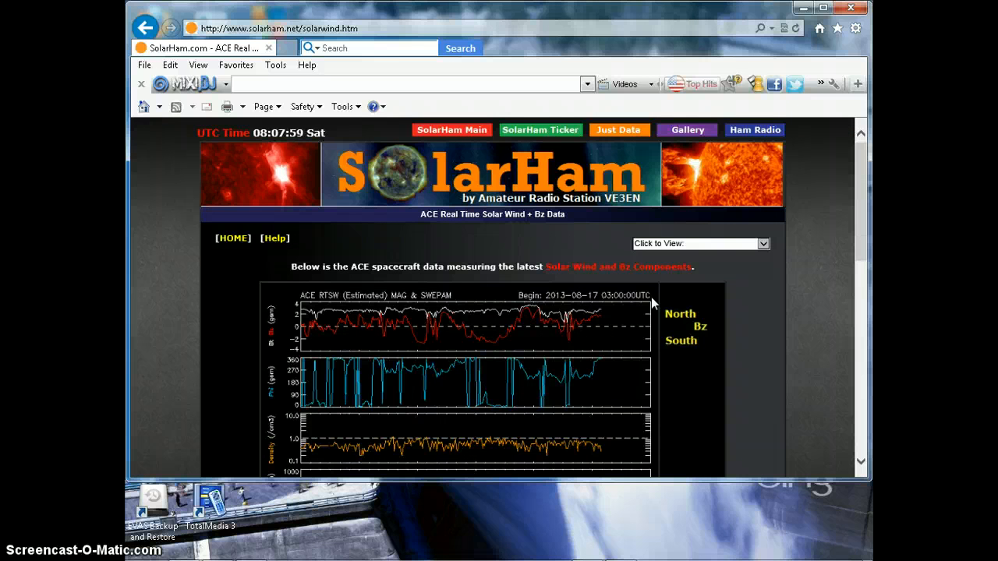
{"action": "scroll", "scroll_direction": "down", "scroll_amount": 3}
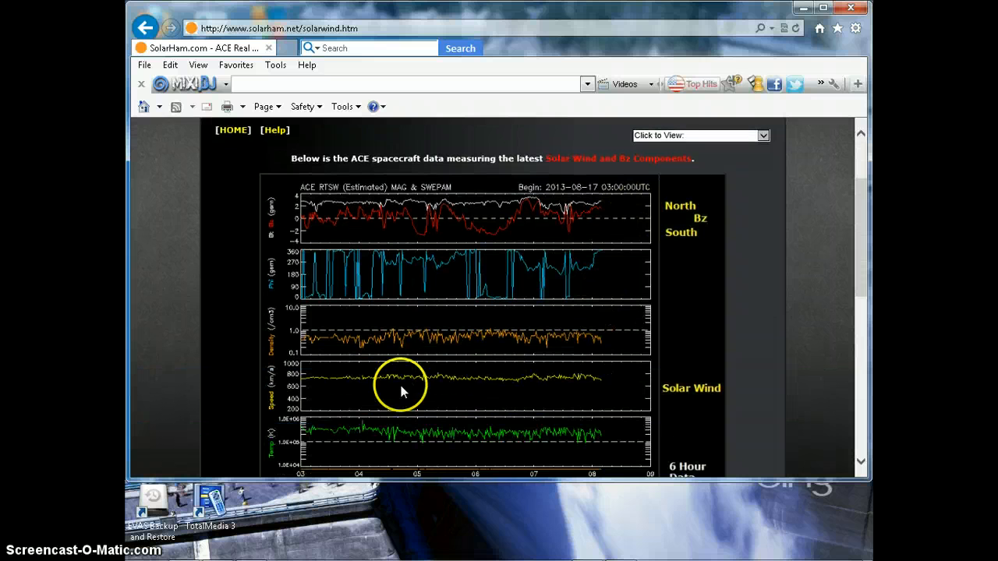
{"action": "mouse_move", "coordinate": [329, 384]}
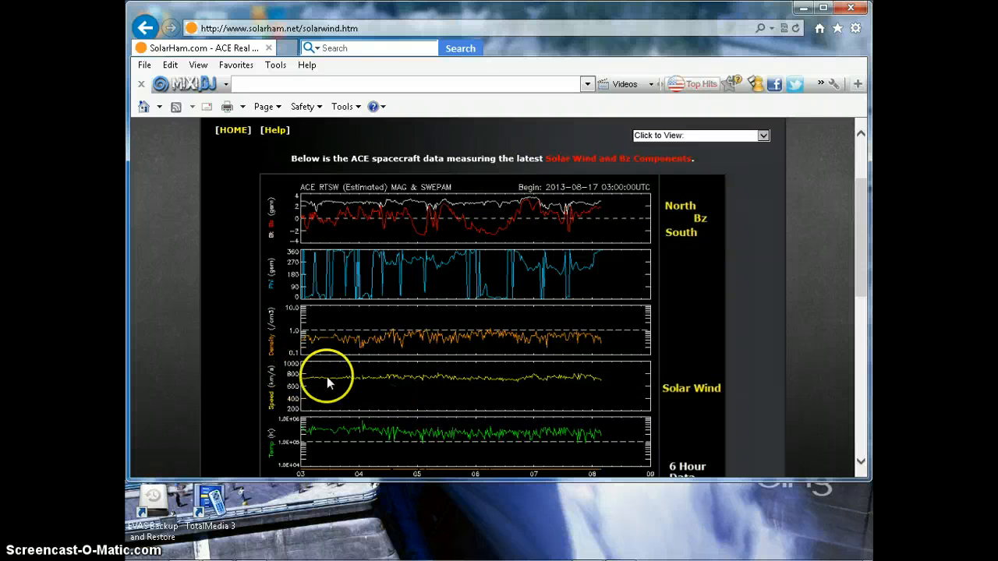
{"action": "mouse_move", "coordinate": [443, 381]}
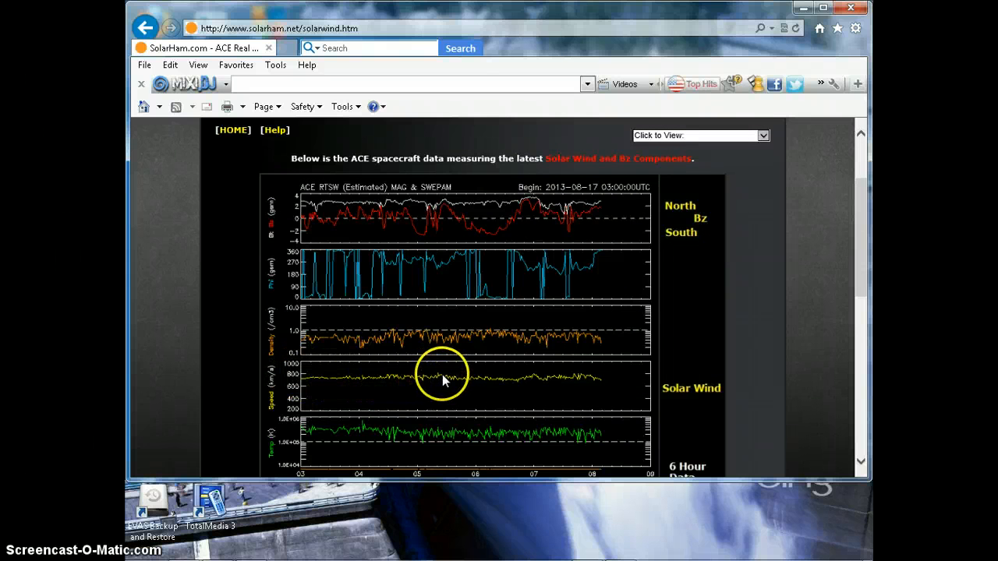
{"action": "mouse_move", "coordinate": [439, 383]}
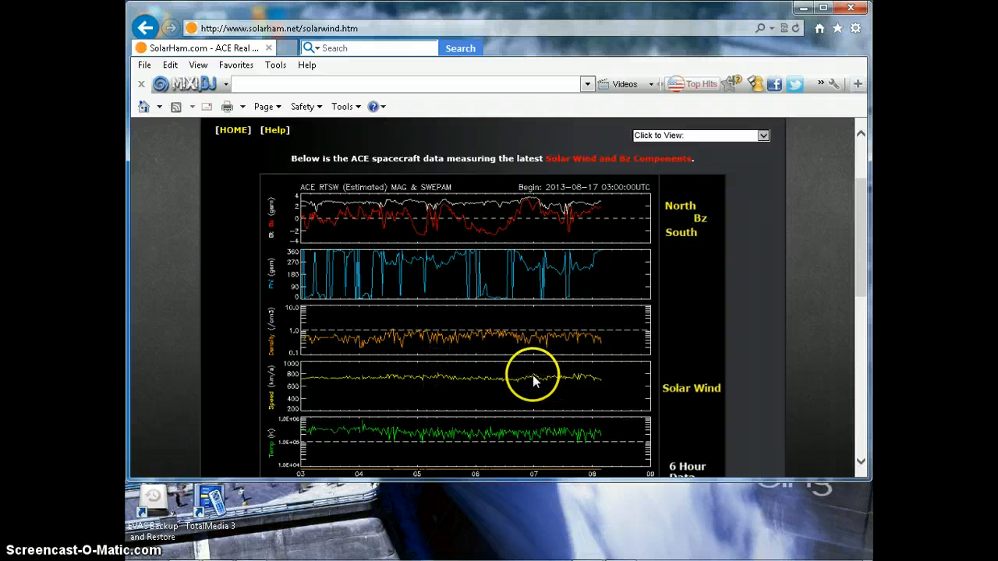
{"action": "mouse_move", "coordinate": [637, 390]}
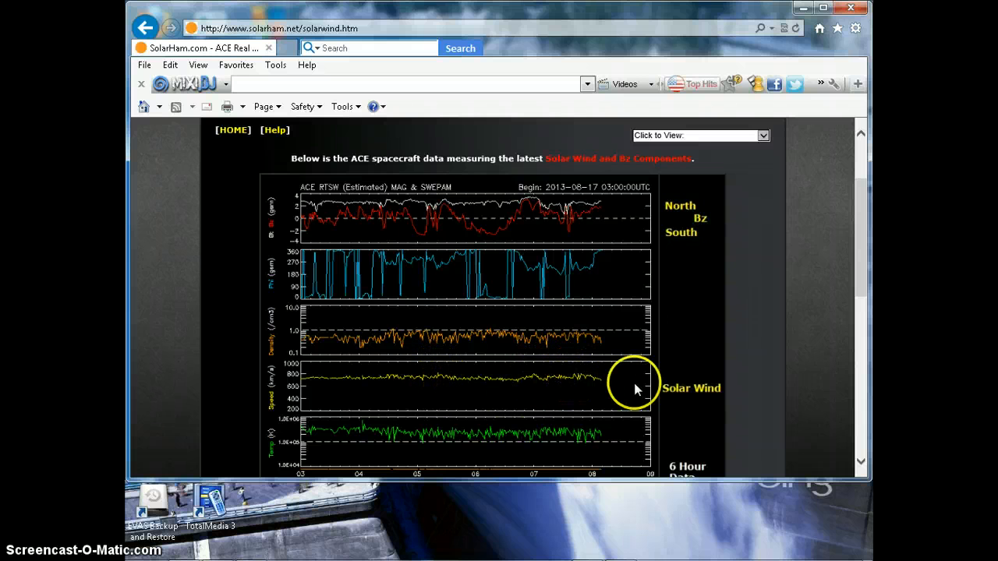
{"action": "mouse_move", "coordinate": [602, 384]}
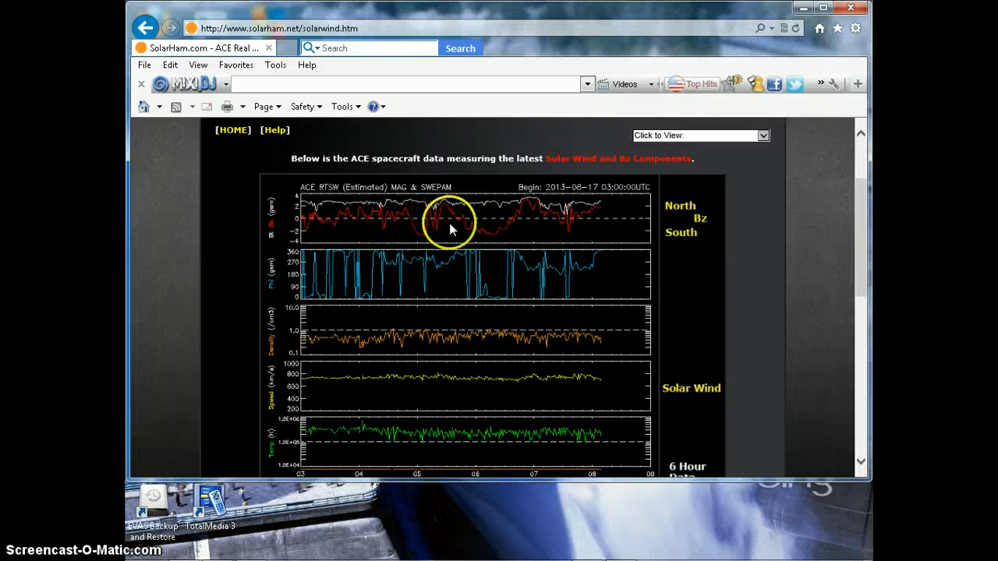
{"action": "mouse_move", "coordinate": [520, 227]}
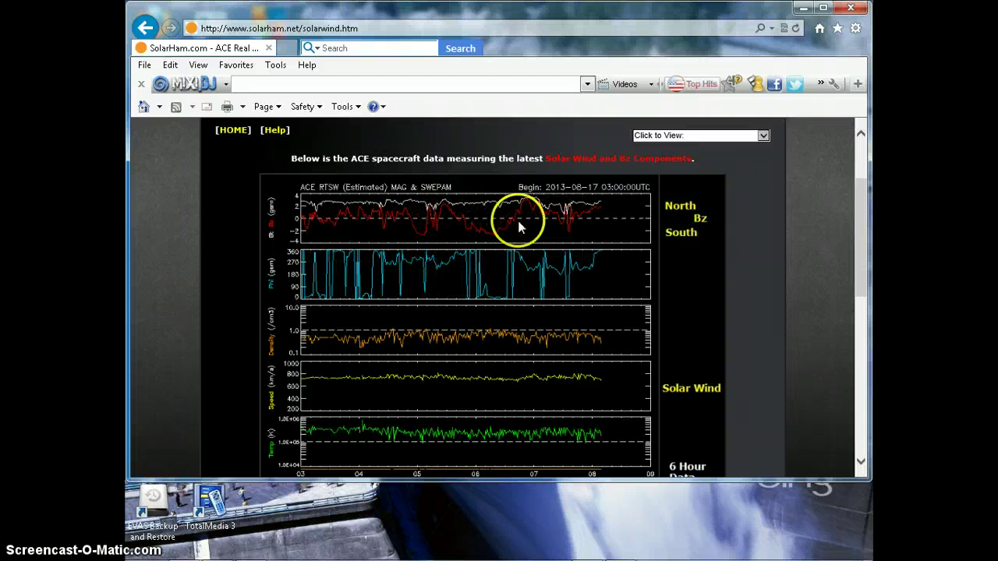
{"action": "mouse_move", "coordinate": [615, 205]}
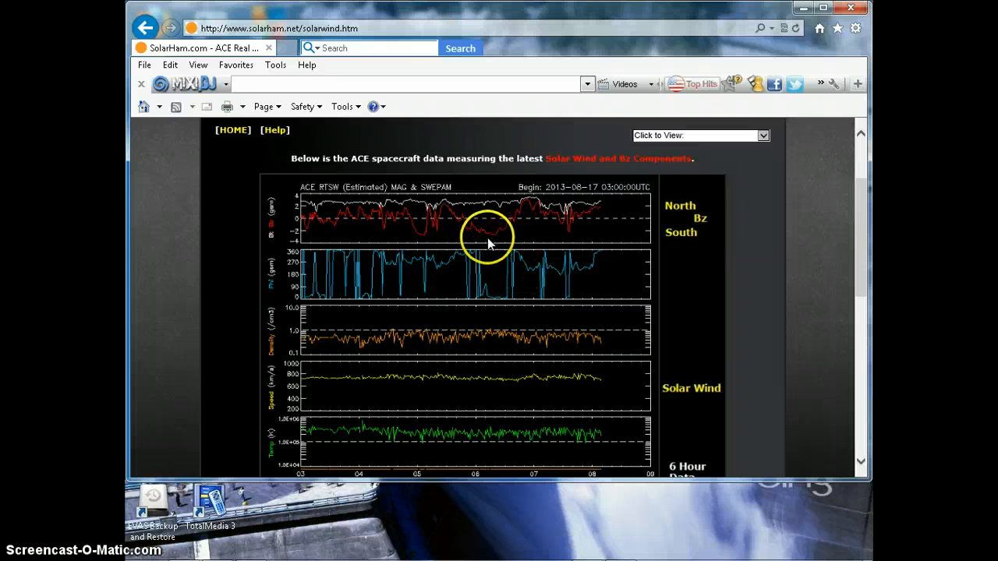
{"action": "mouse_move", "coordinate": [427, 349]}
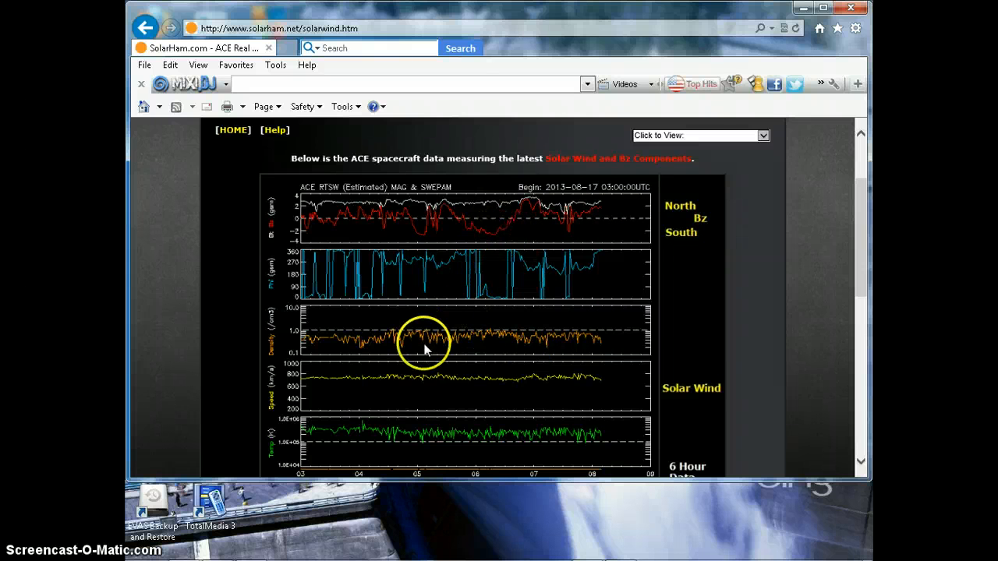
Scroll down through the 6-hour and 24-hour ACE solar wind plots, then back up
{"action": "scroll", "scroll_direction": "down", "scroll_amount": 3}
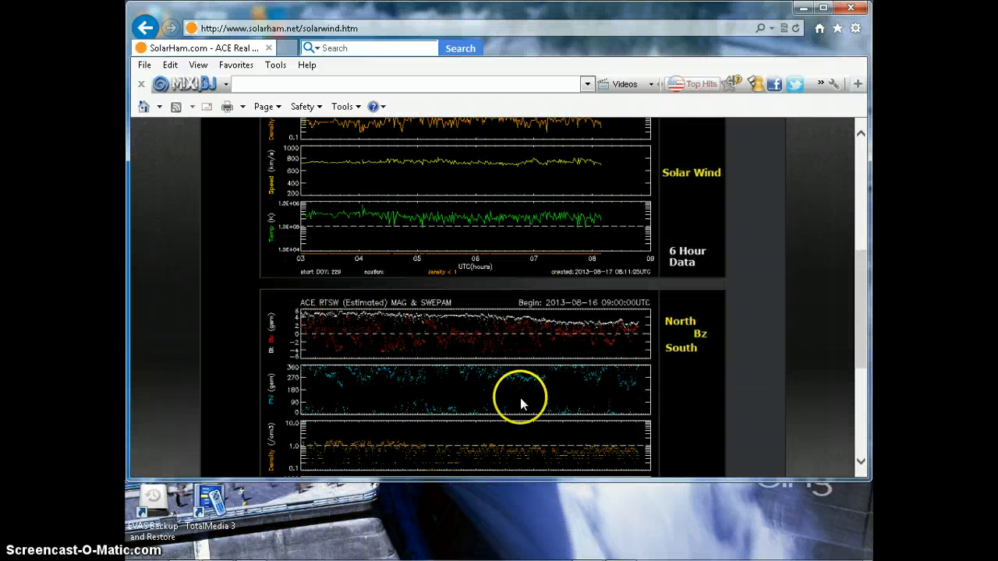
{"action": "scroll", "scroll_direction": "down", "scroll_amount": 3}
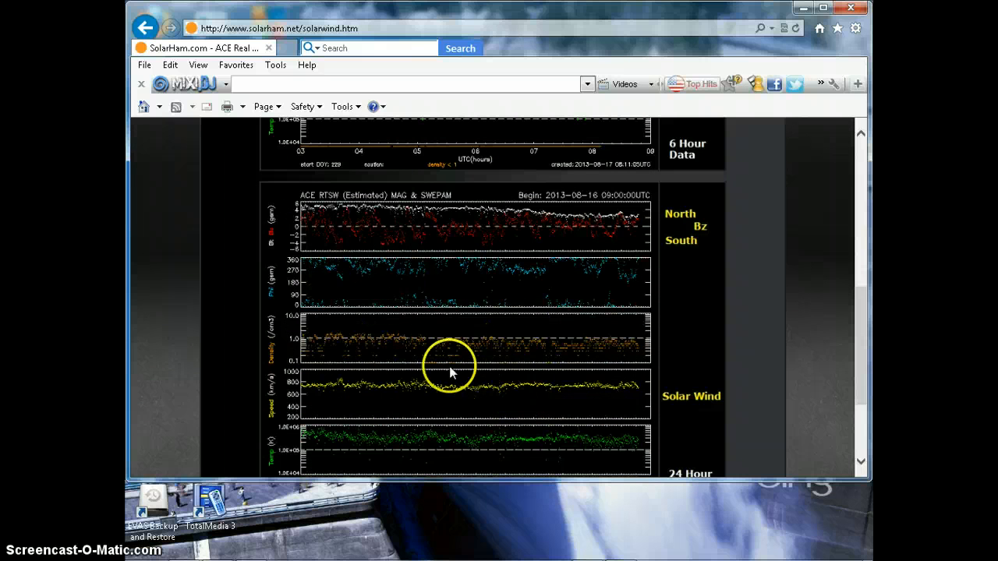
{"action": "mouse_move", "coordinate": [639, 370]}
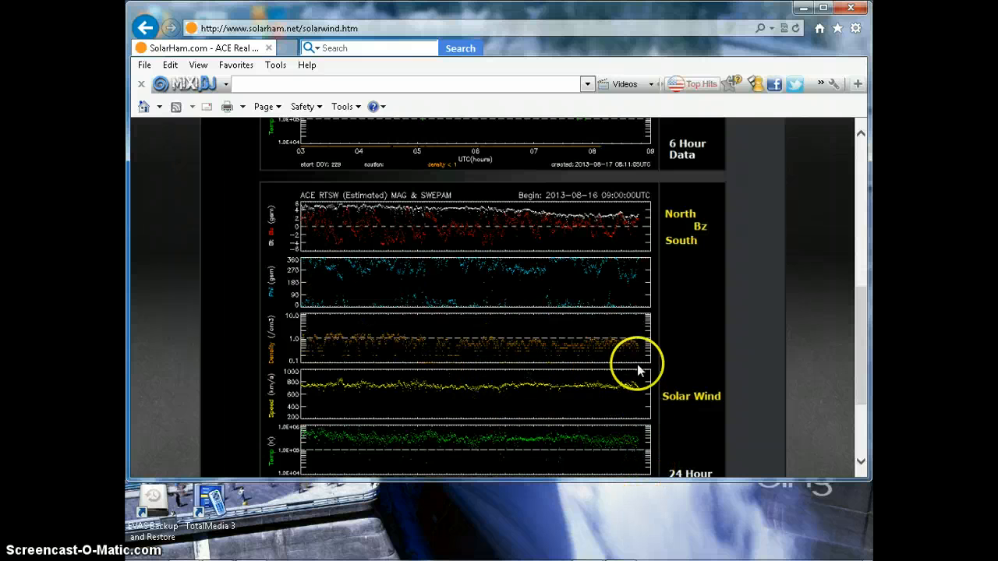
{"action": "scroll", "scroll_direction": "down", "scroll_amount": 3}
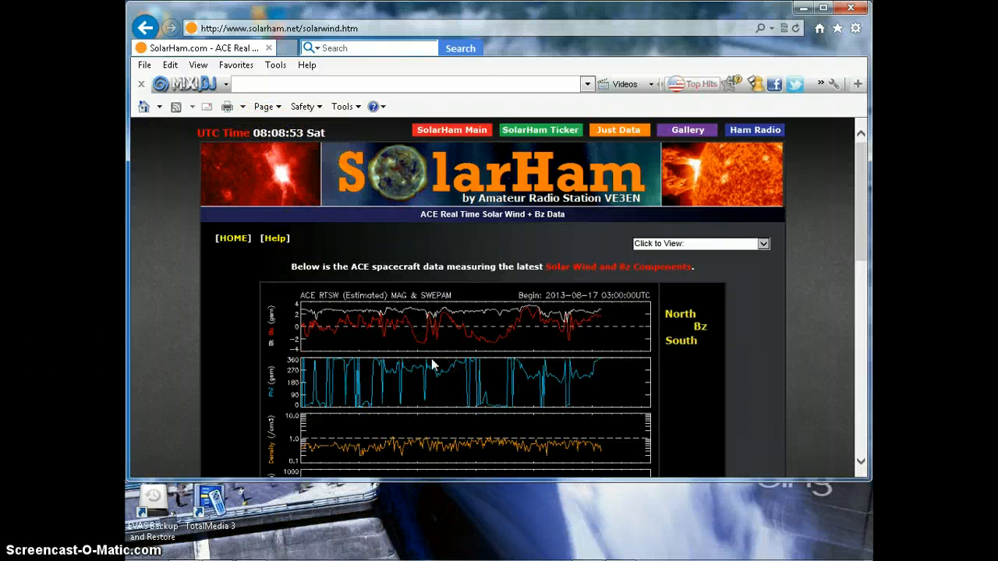
{"action": "scroll", "scroll_direction": "down", "scroll_amount": 3}
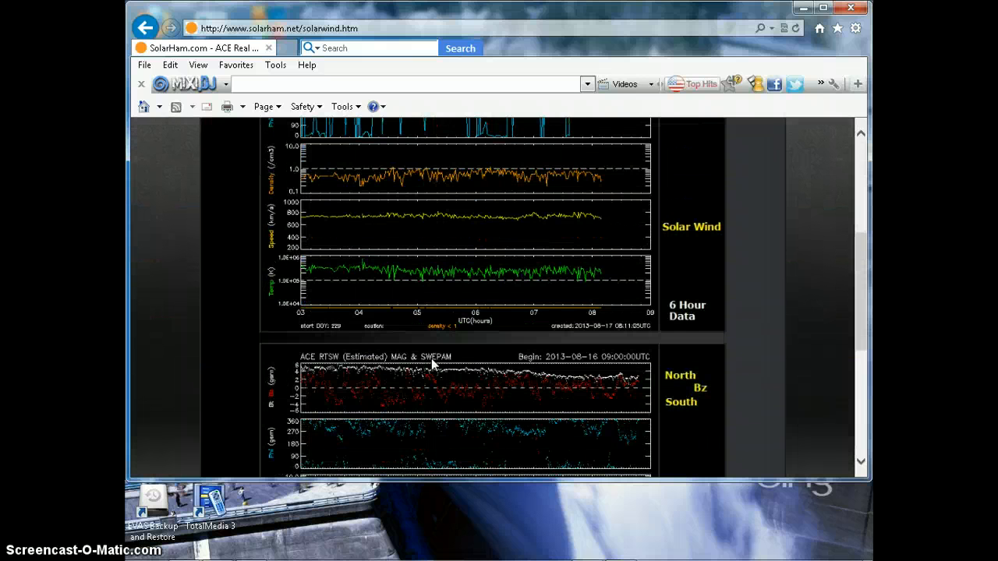
{"action": "scroll", "scroll_direction": "down", "scroll_amount": 3}
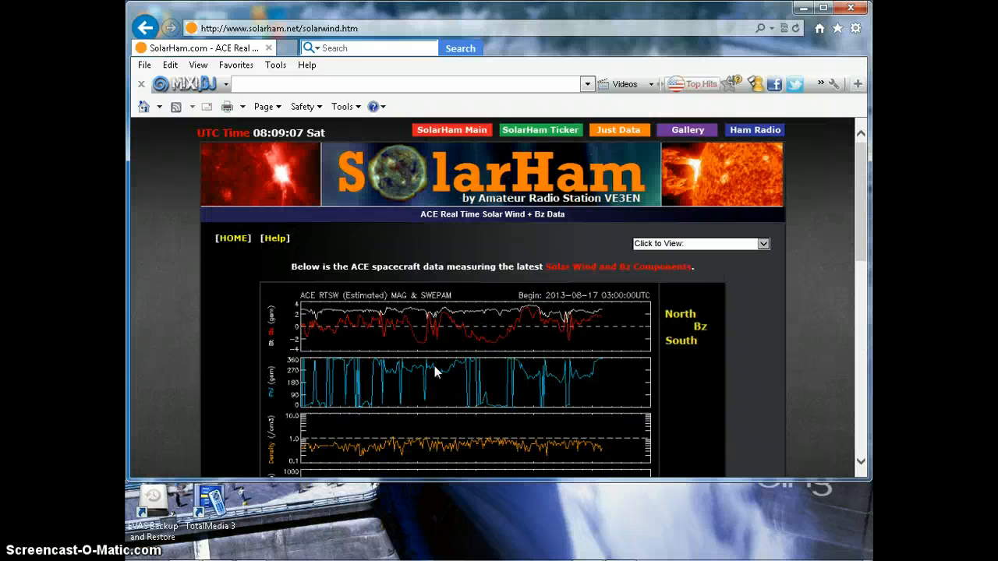
{"action": "scroll", "scroll_direction": "down", "scroll_amount": 3}
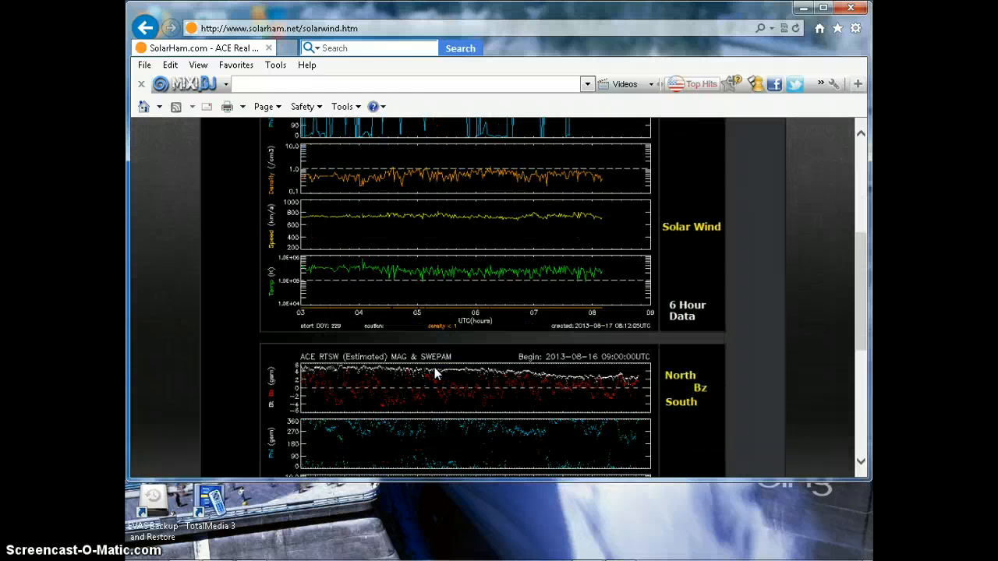
{"action": "scroll", "scroll_direction": "up", "scroll_amount": 3}
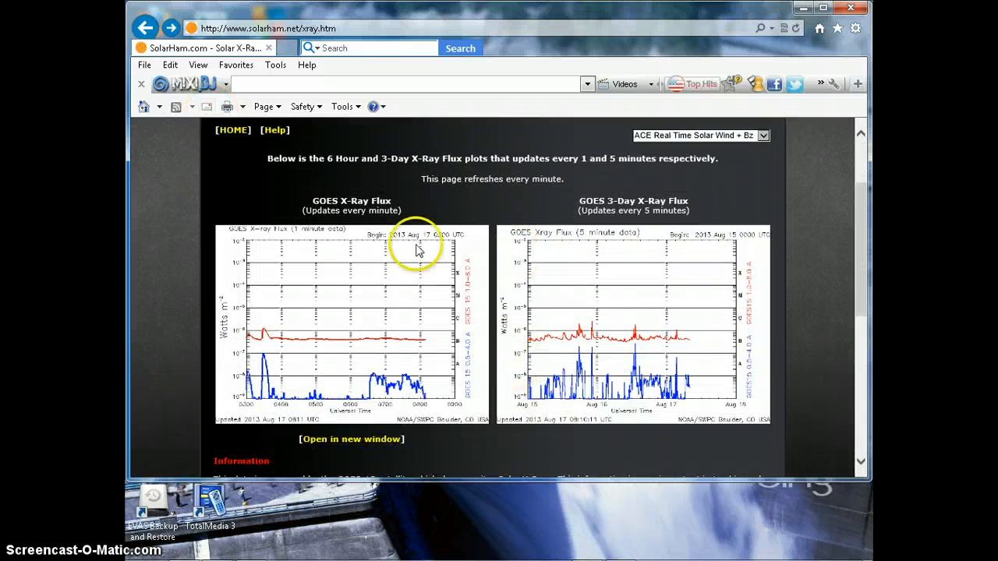
Go back to the Magnetometer Data page, then choose the red SolarHam Main button
{"action": "left_click", "coordinate": [144, 26]}
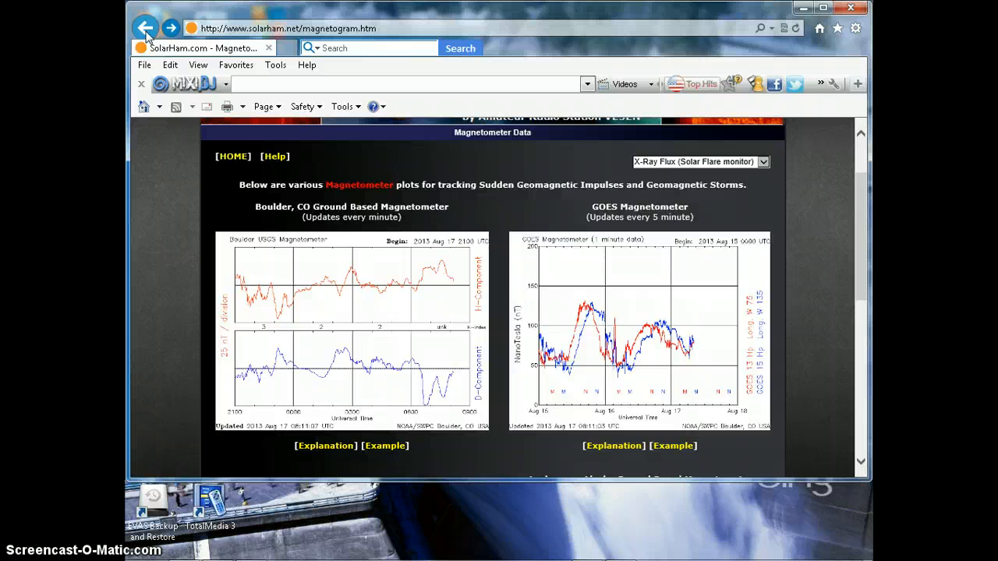
{"action": "mouse_move", "coordinate": [765, 161]}
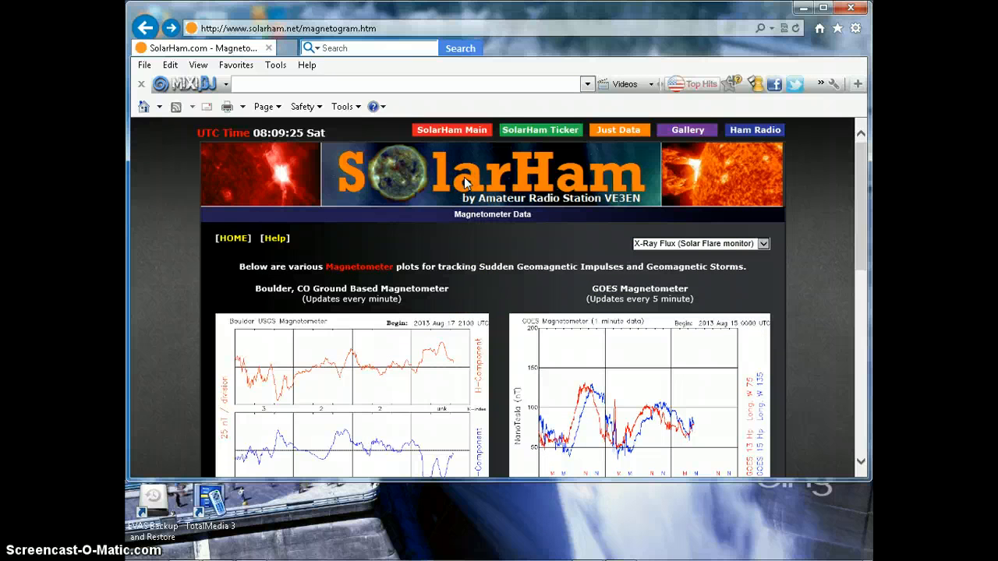
{"action": "left_click", "coordinate": [452, 130]}
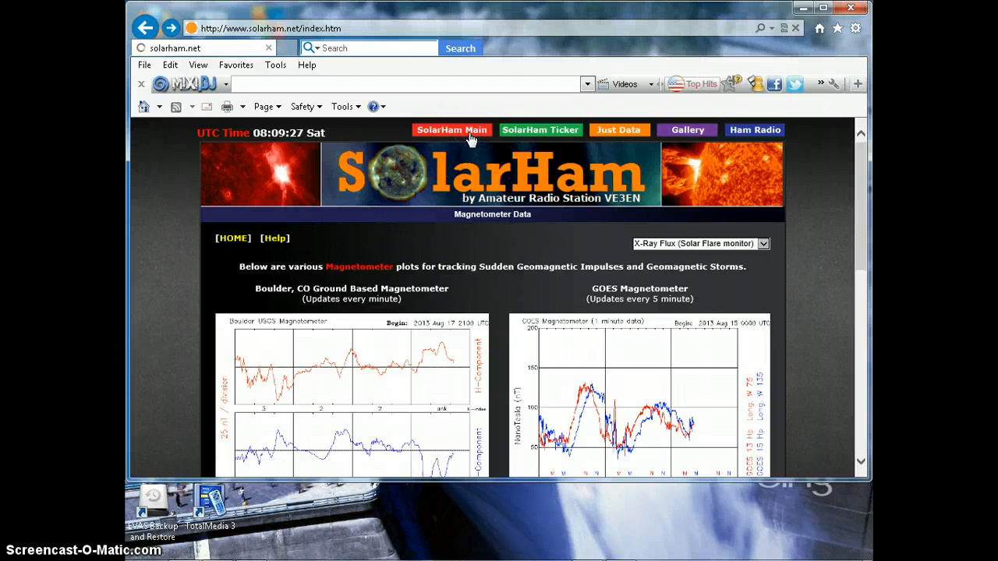
Load index.htm and scroll to the storm watch update, Alberta aurora photo and ACE charts
{"action": "left_click", "coordinate": [452, 130]}
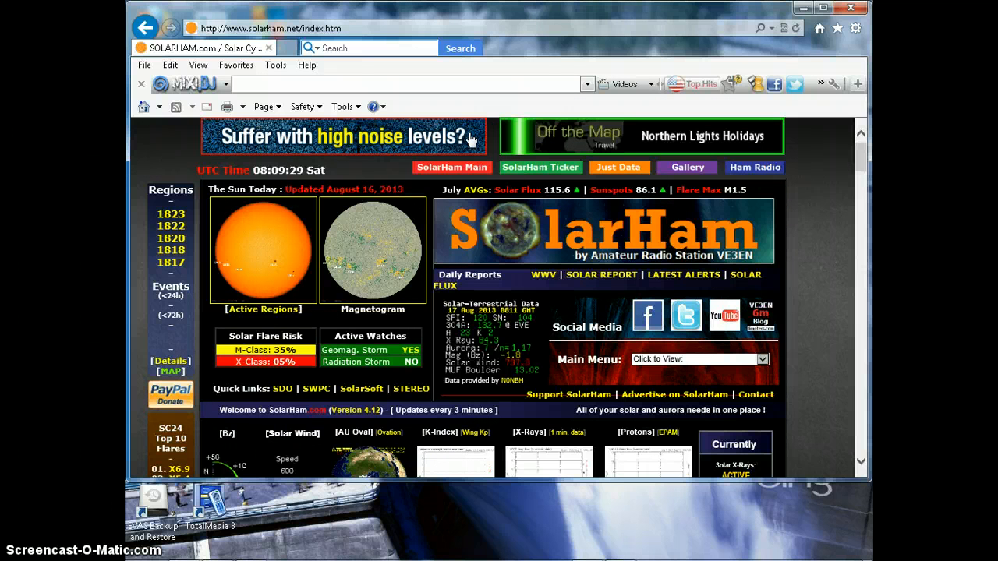
{"action": "scroll", "scroll_direction": "down", "scroll_amount": 3}
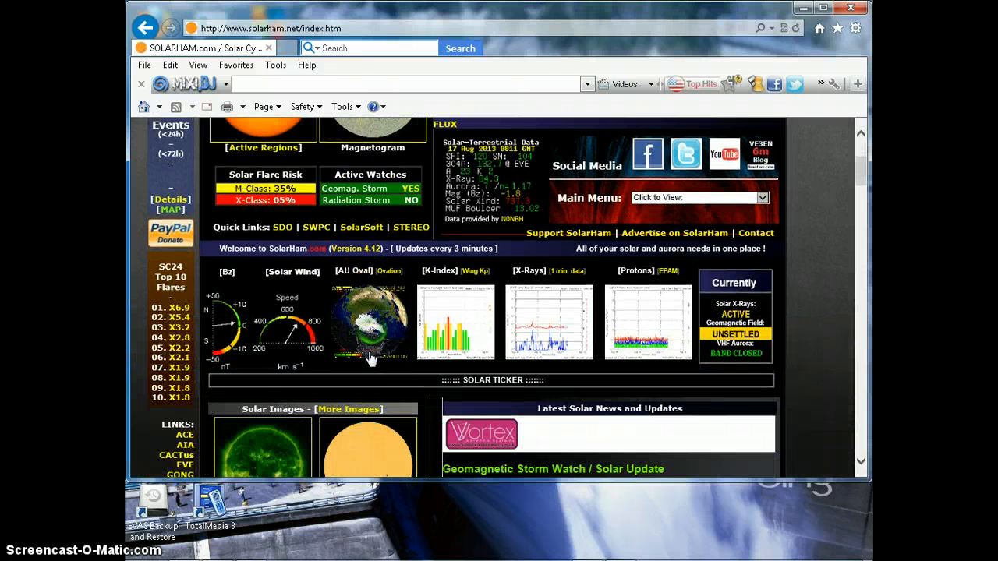
{"action": "scroll", "scroll_direction": "down", "scroll_amount": 3}
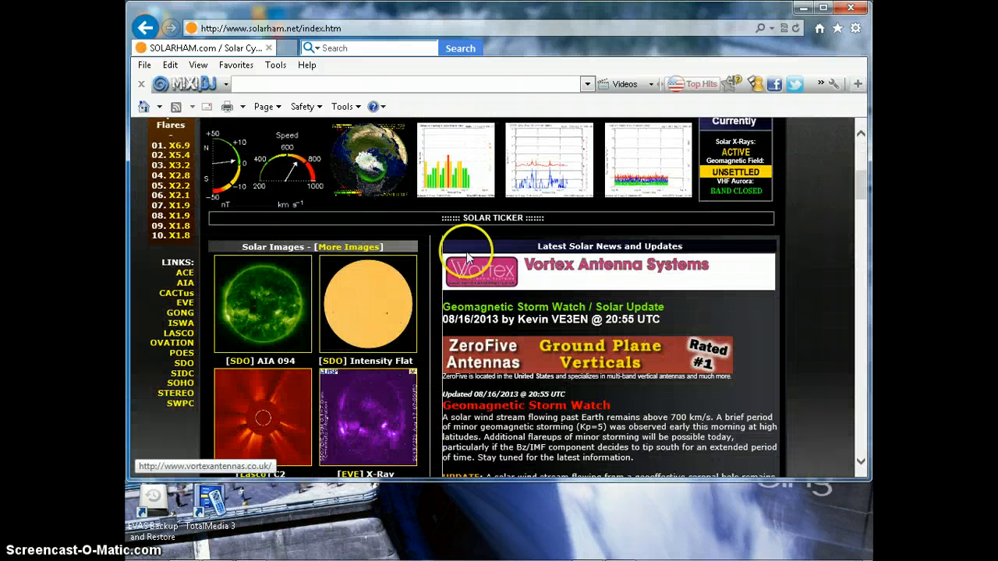
{"action": "scroll", "scroll_direction": "up", "scroll_amount": 3}
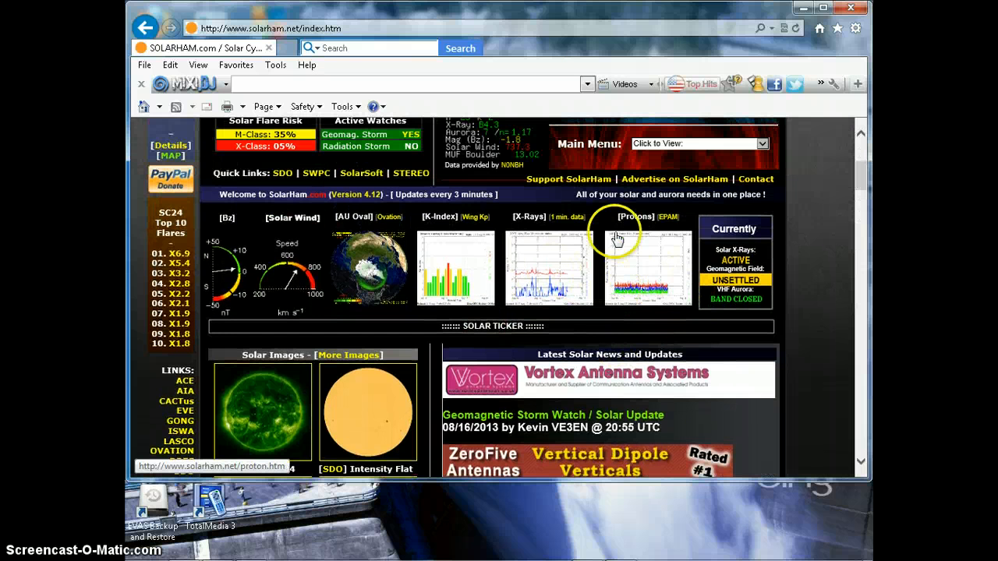
{"action": "scroll", "scroll_direction": "down", "scroll_amount": 3}
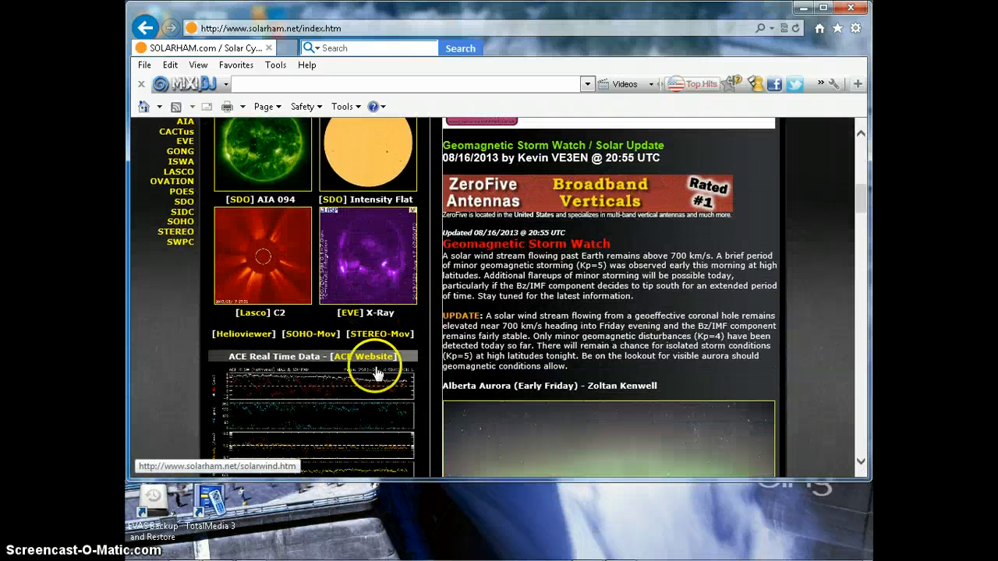
{"action": "scroll", "scroll_direction": "down", "scroll_amount": 3}
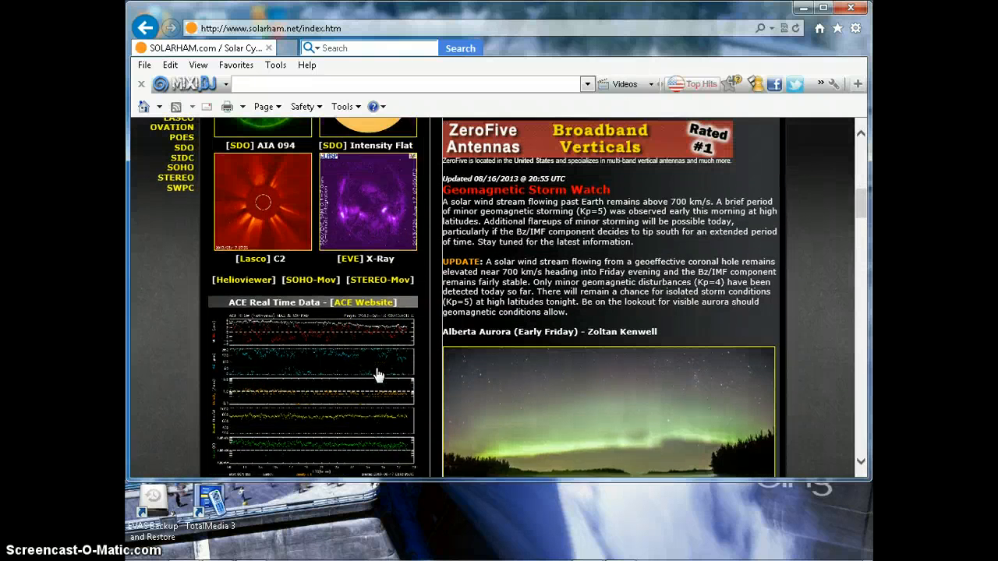